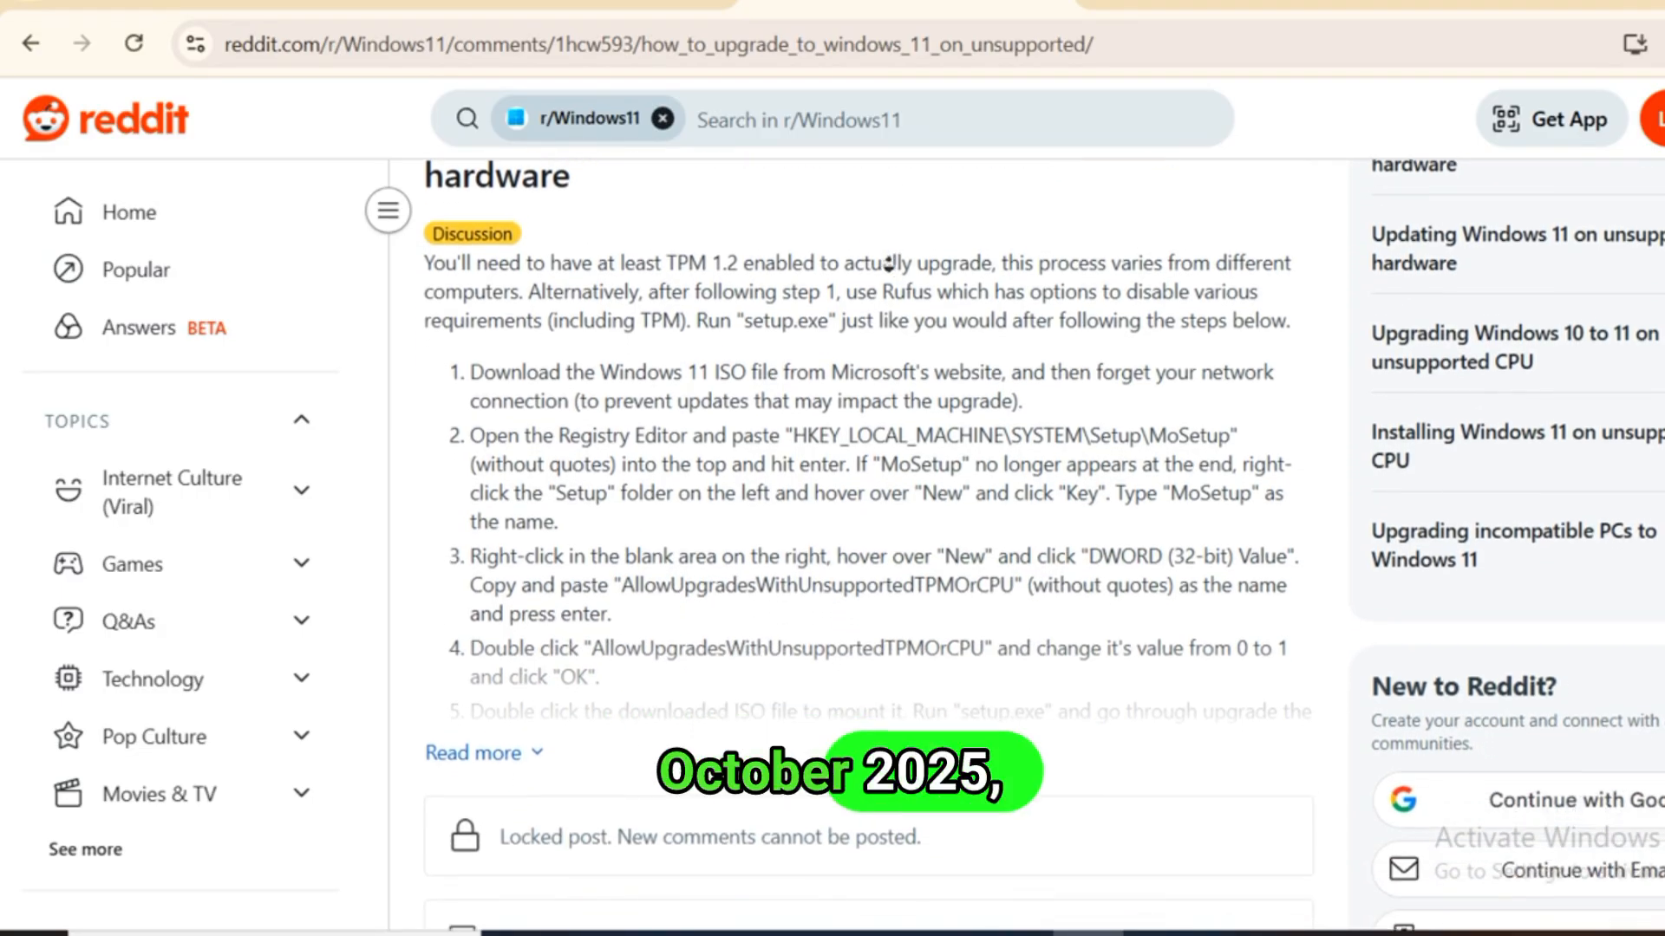
Scroll past the locked notice into the comments with the ZDNet Flyby11 recommendation
{"action": "scroll", "scroll_direction": "down", "scroll_amount": 3}
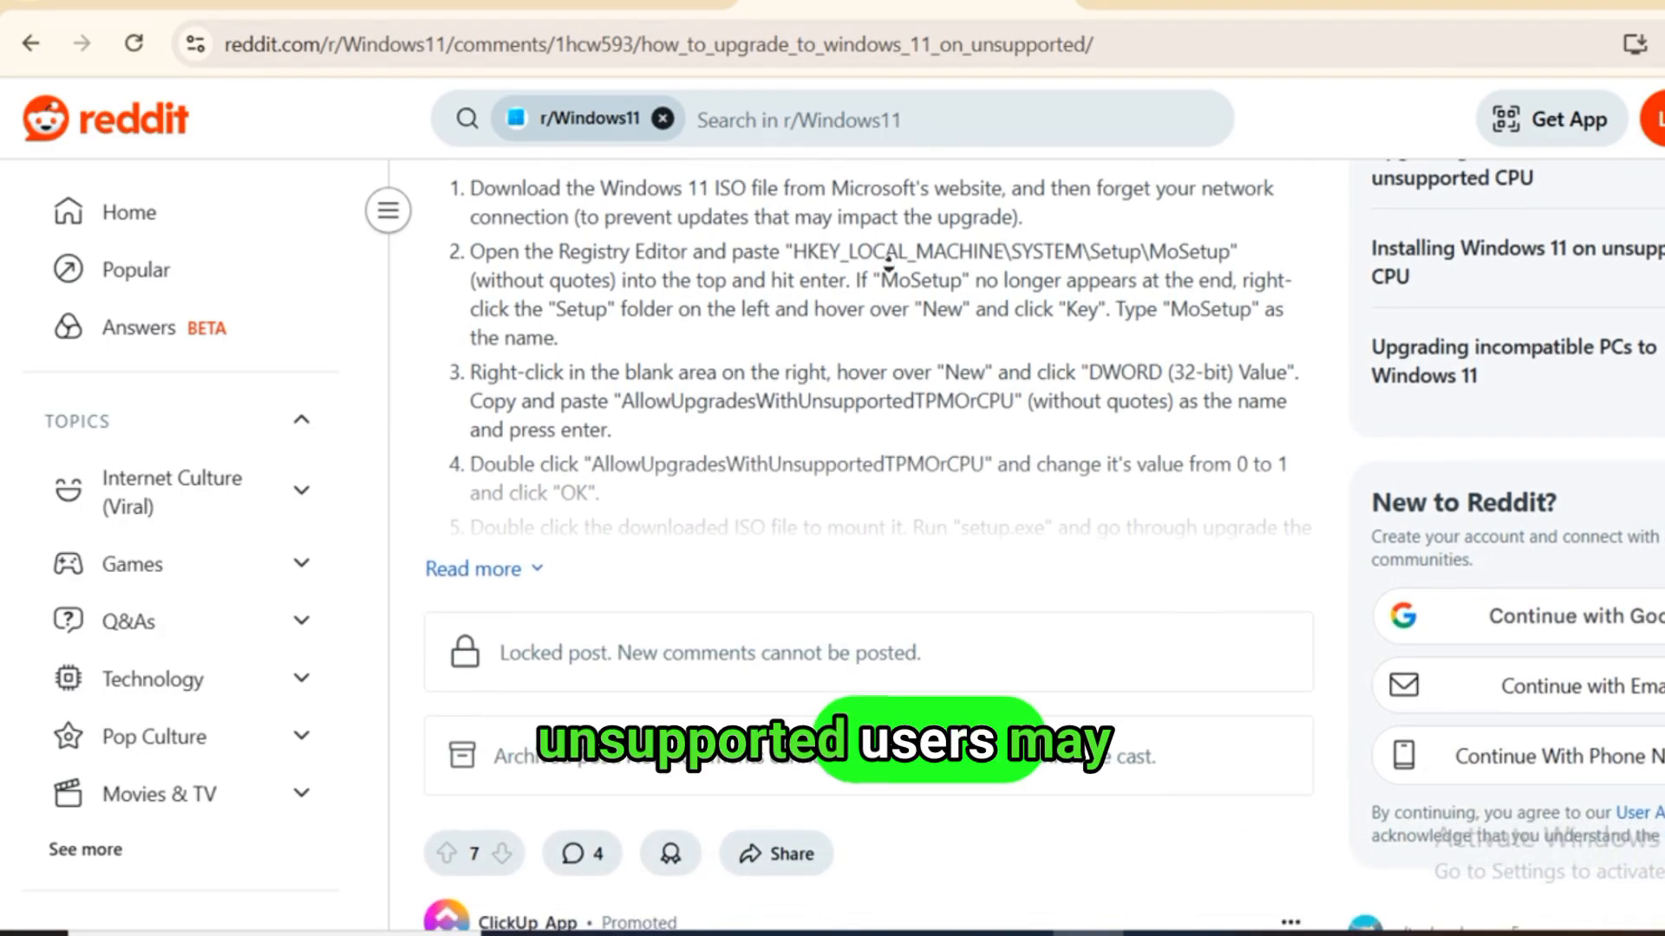
{"action": "scroll", "scroll_direction": "down", "scroll_amount": 3}
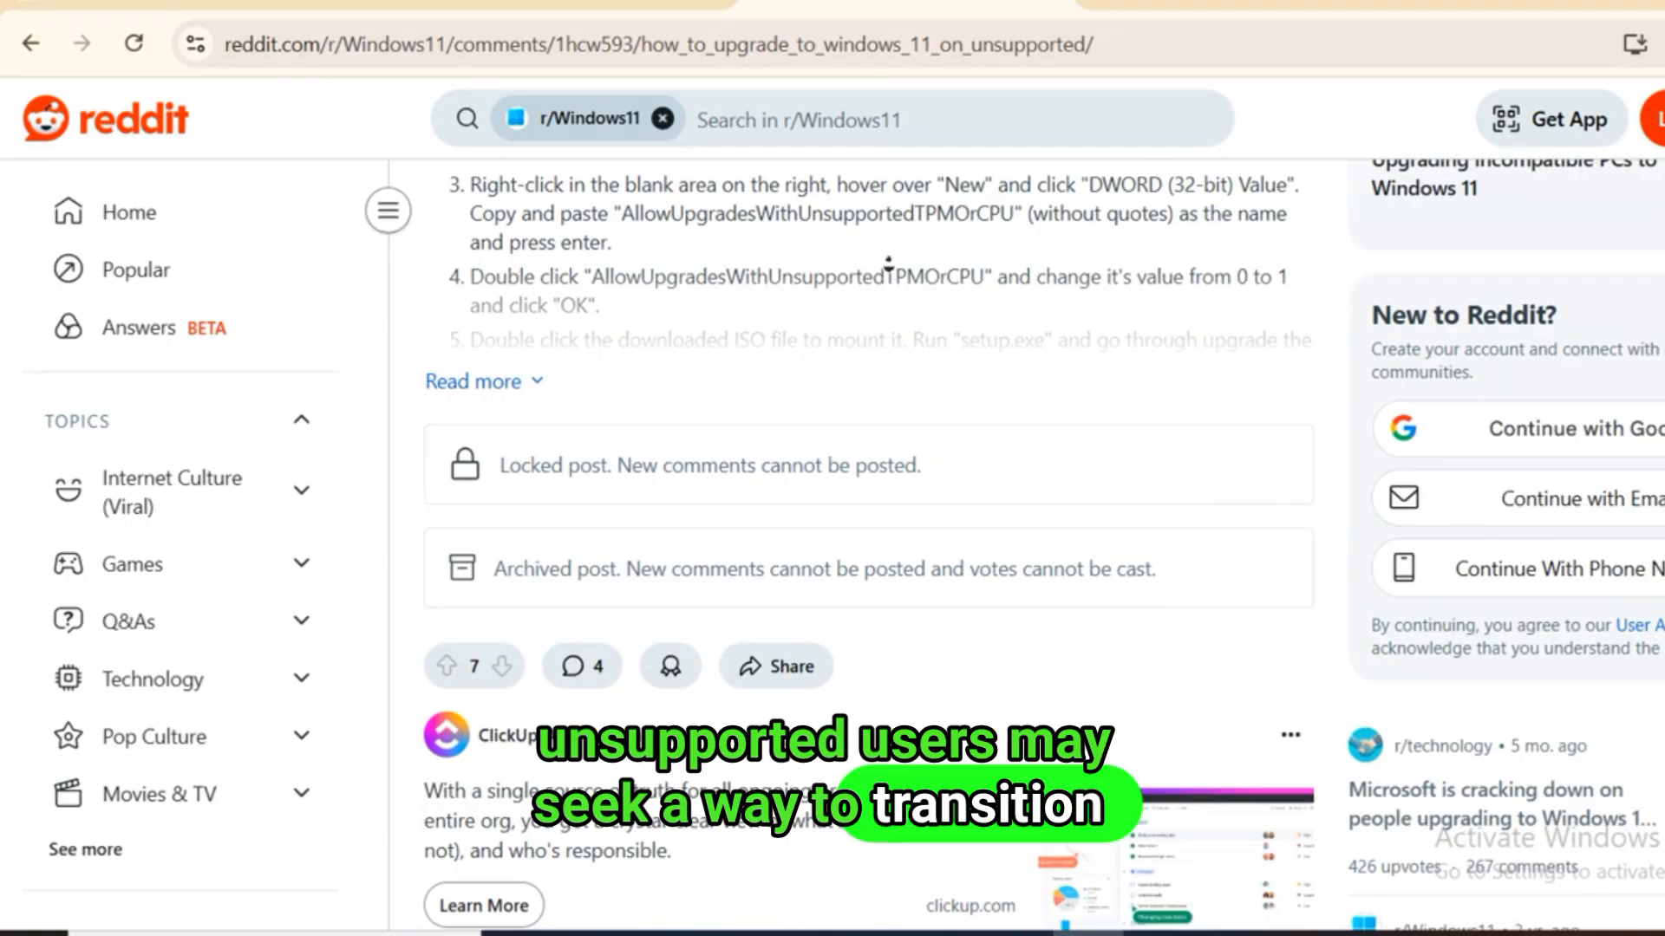
{"action": "scroll", "scroll_direction": "down", "scroll_amount": 3}
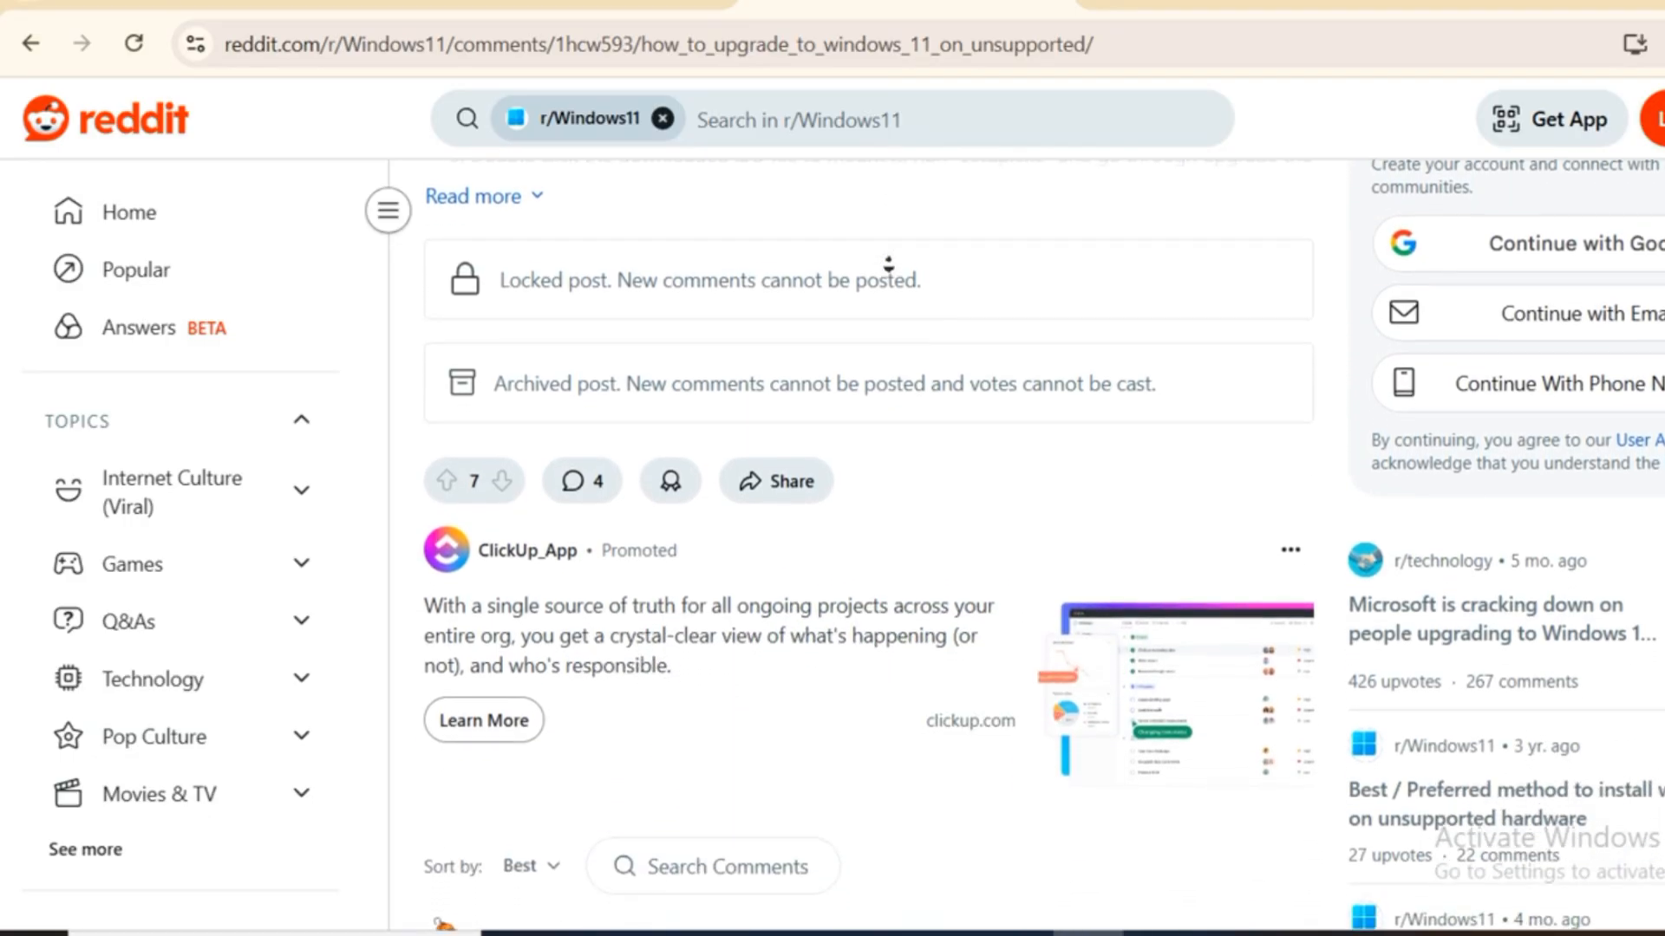
{"action": "scroll", "scroll_direction": "down", "scroll_amount": 3}
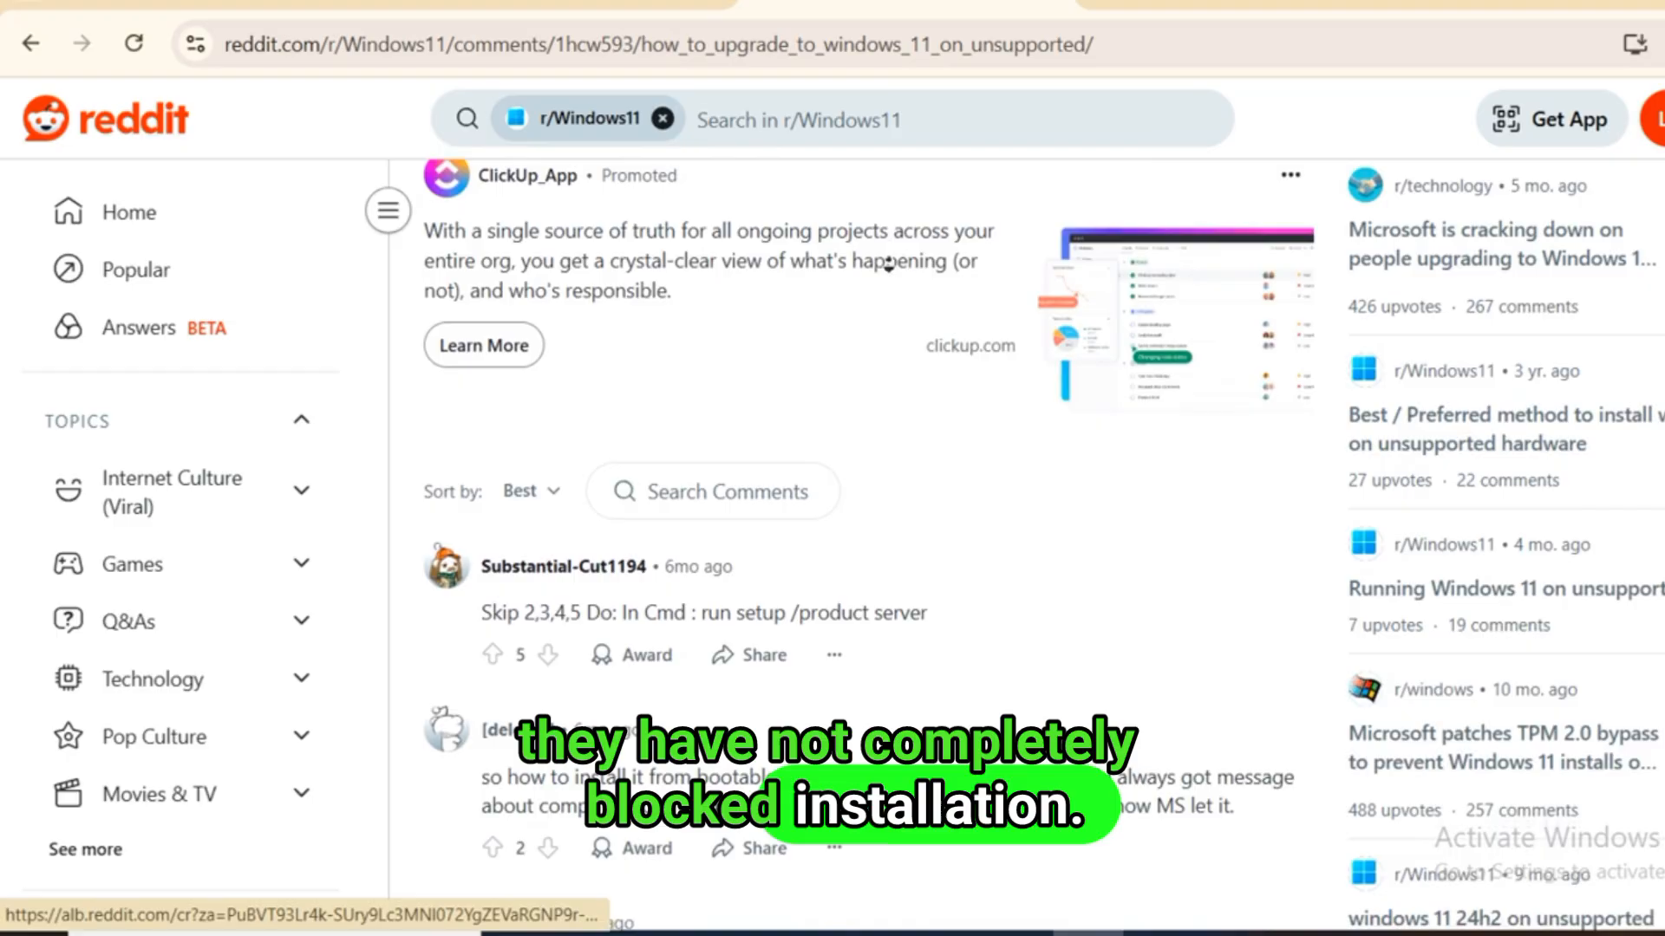
{"action": "scroll", "scroll_direction": "down", "scroll_amount": 3}
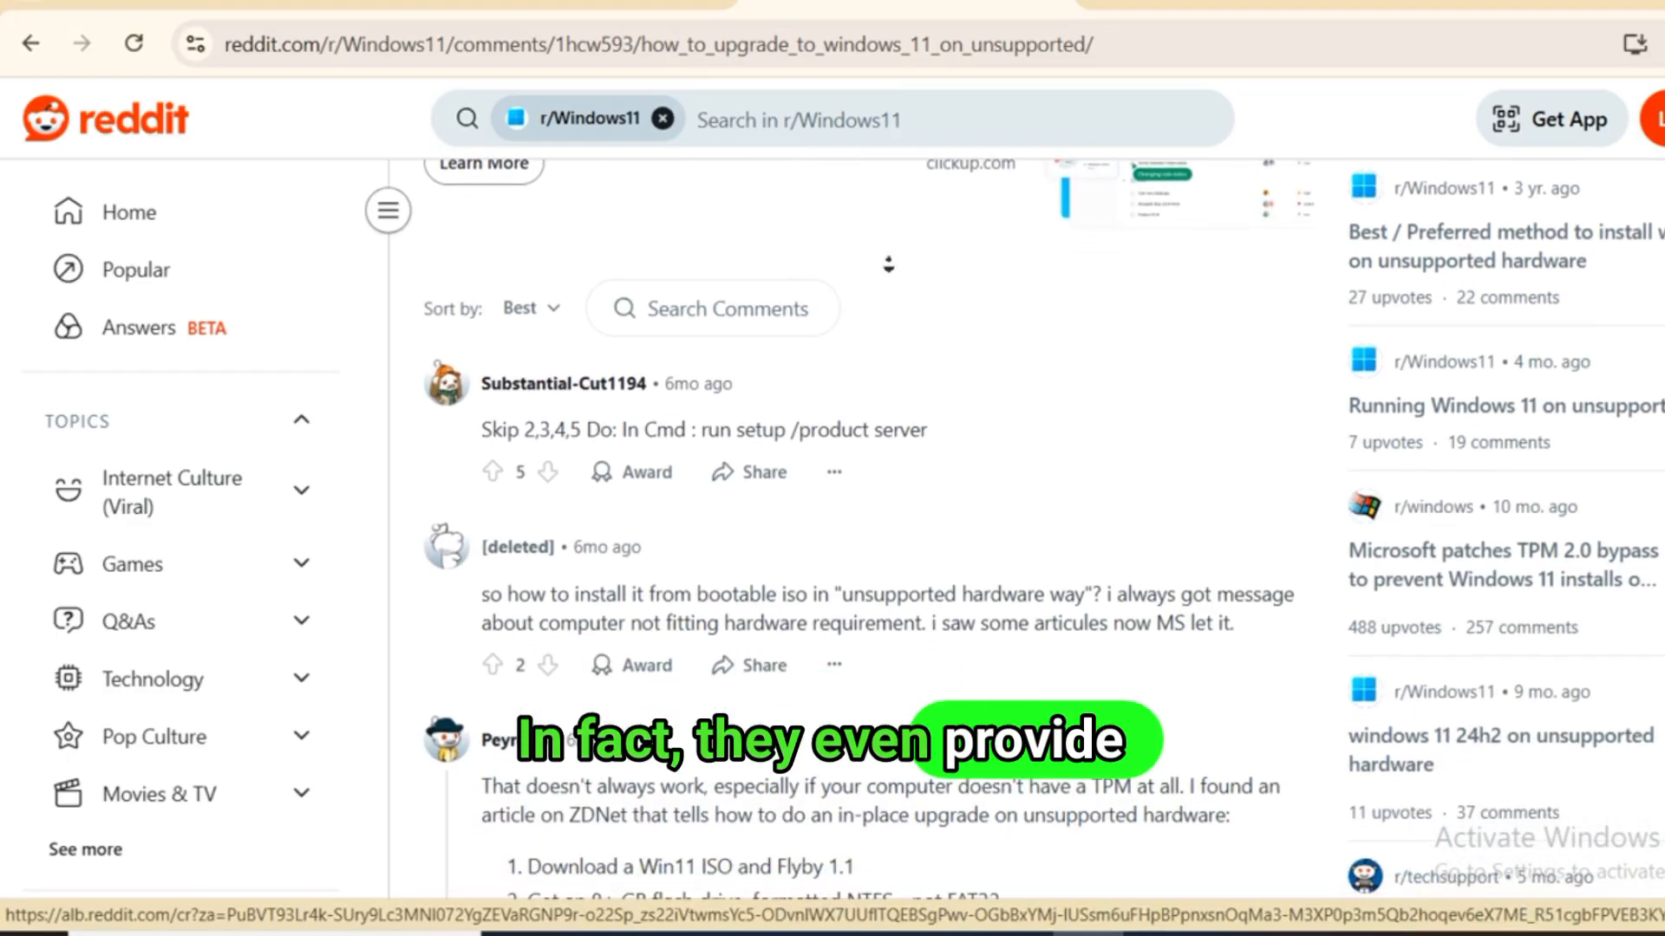
{"action": "scroll", "scroll_direction": "down", "scroll_amount": 3}
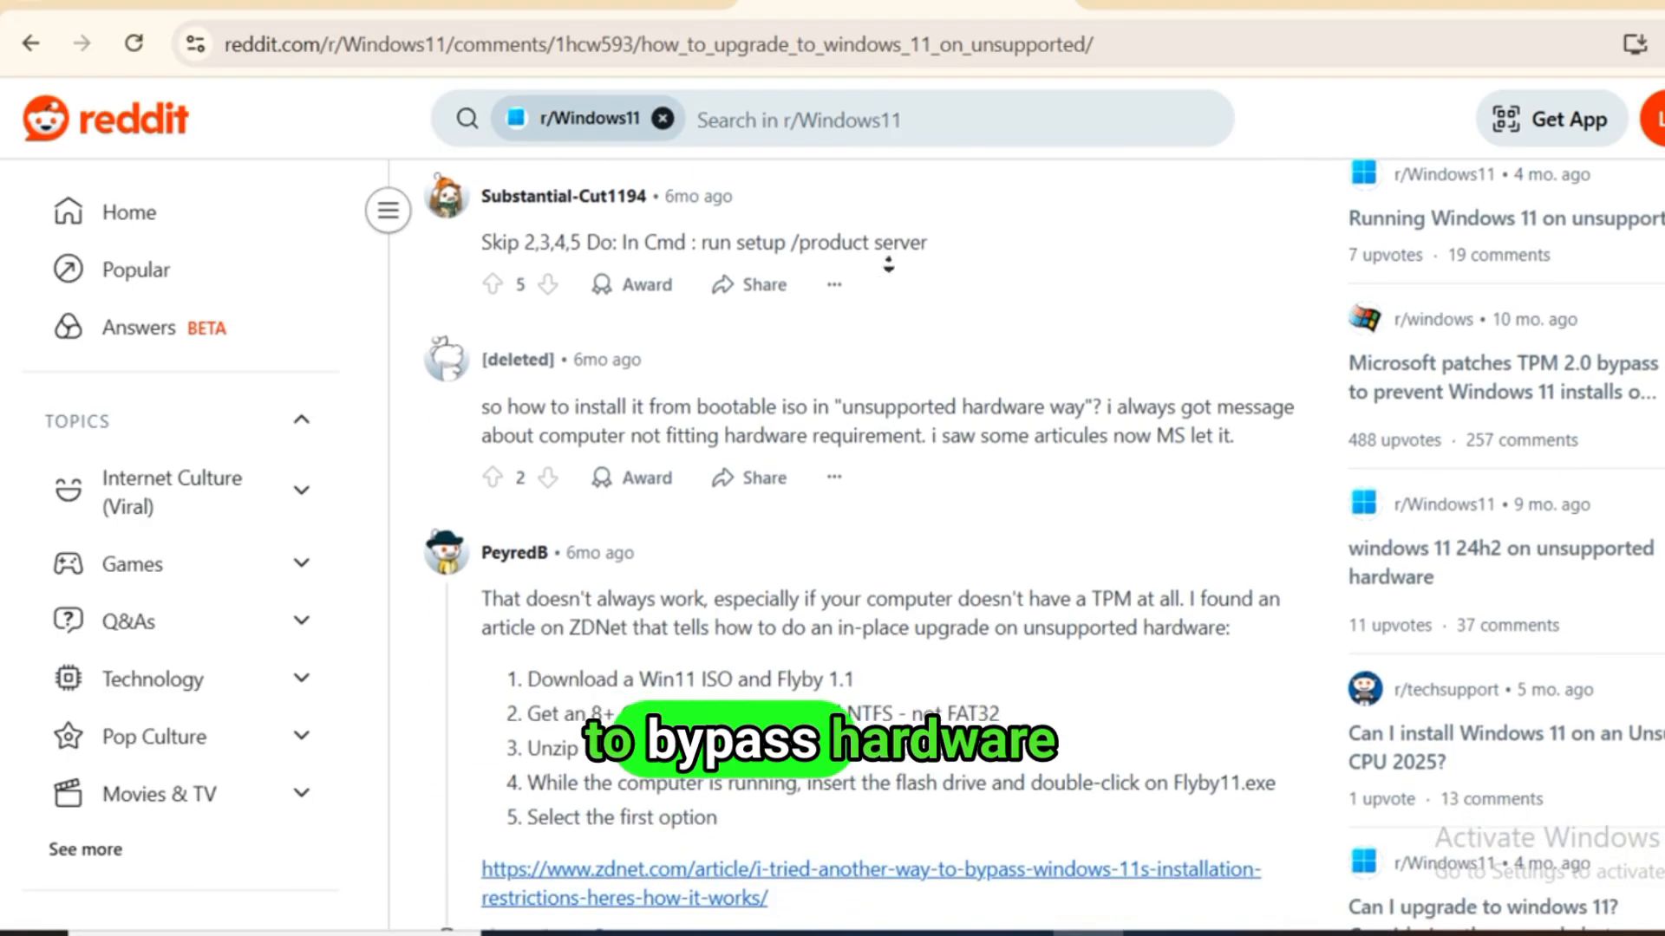
{"action": "scroll", "scroll_direction": "down", "scroll_amount": 3}
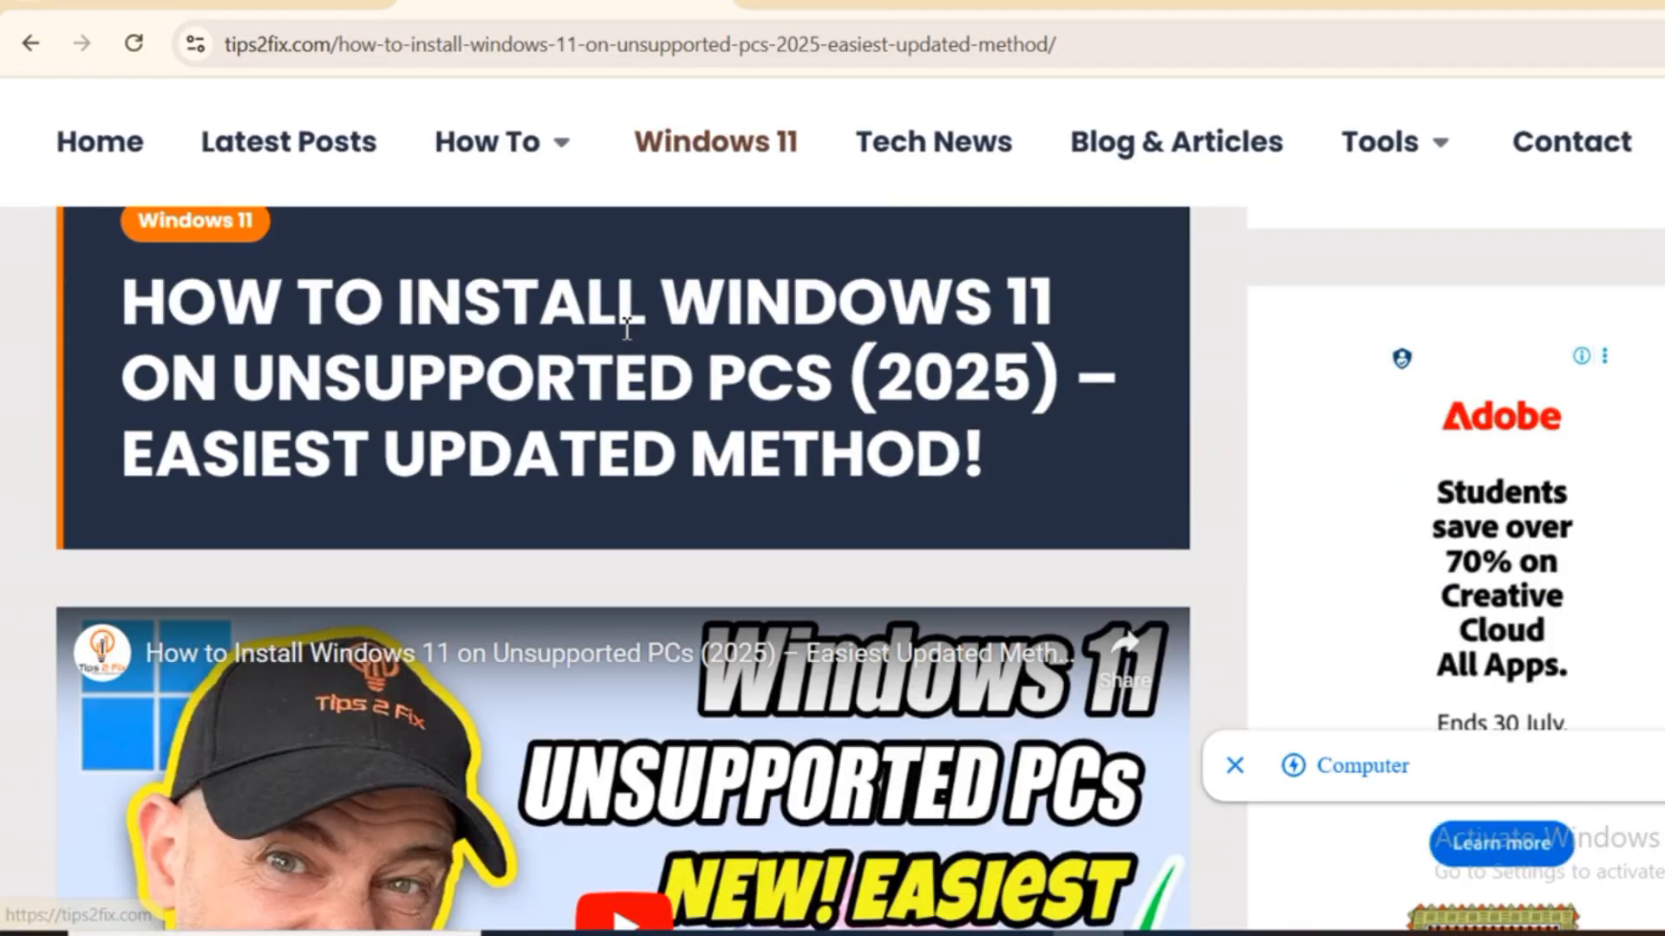
Scroll from the headline into the compatibility-check step, highlighting a passage of the guide
{"action": "scroll", "scroll_direction": "down", "scroll_amount": 3}
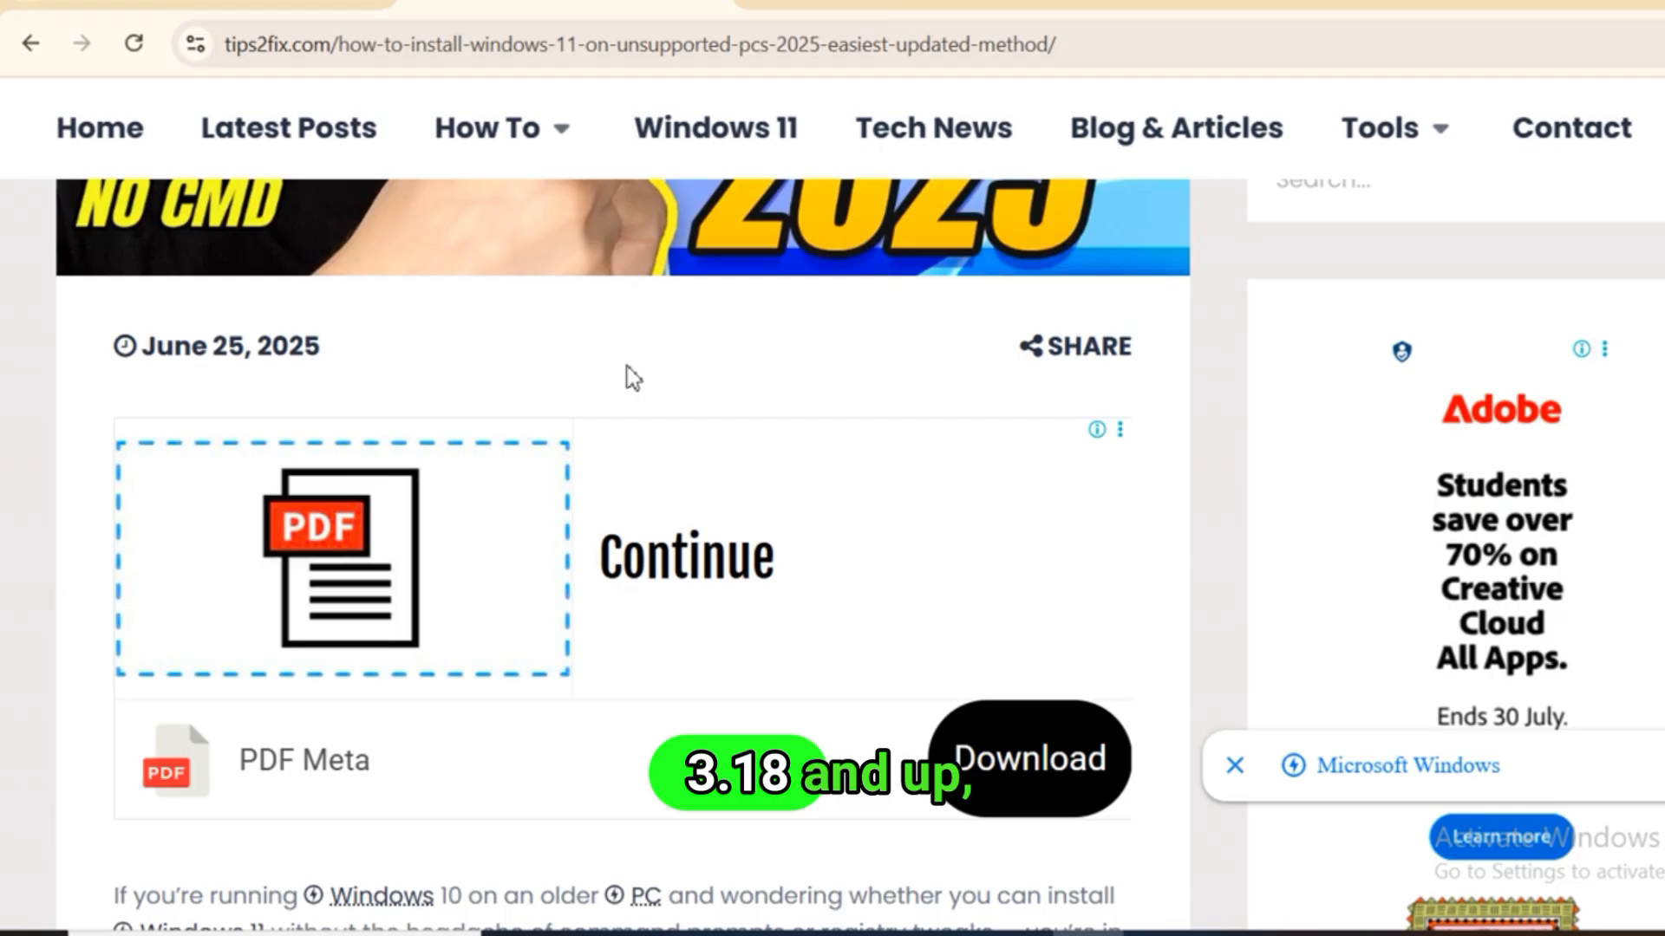
{"action": "scroll", "scroll_direction": "down", "scroll_amount": 3}
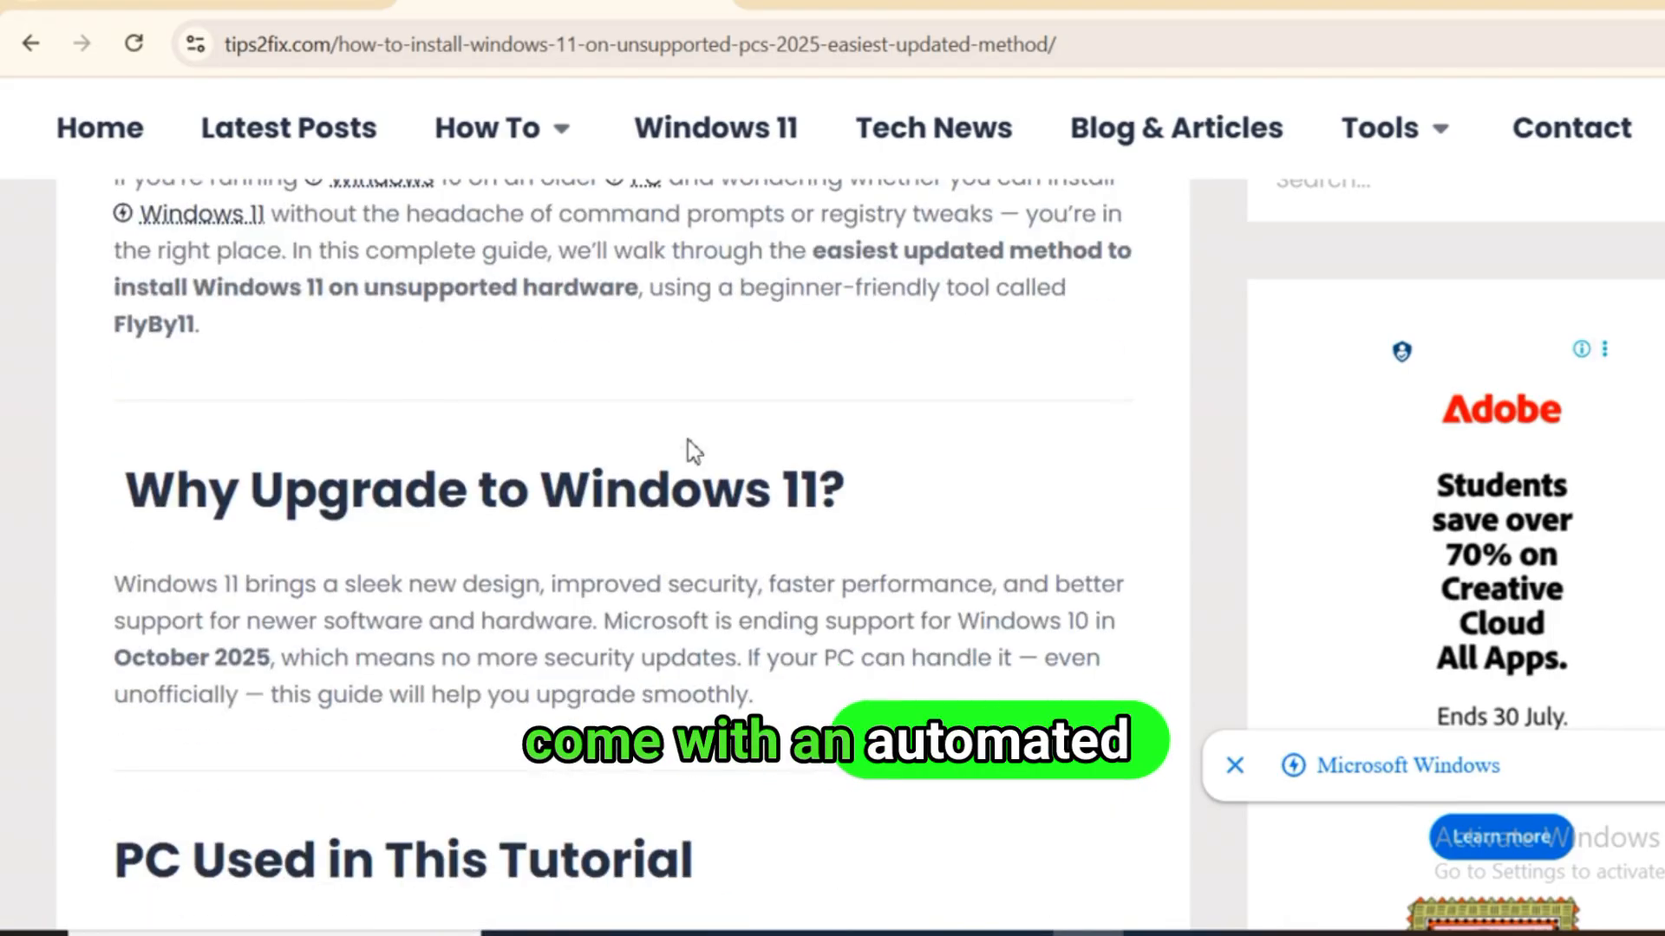
{"action": "scroll", "scroll_direction": "down", "scroll_amount": 3}
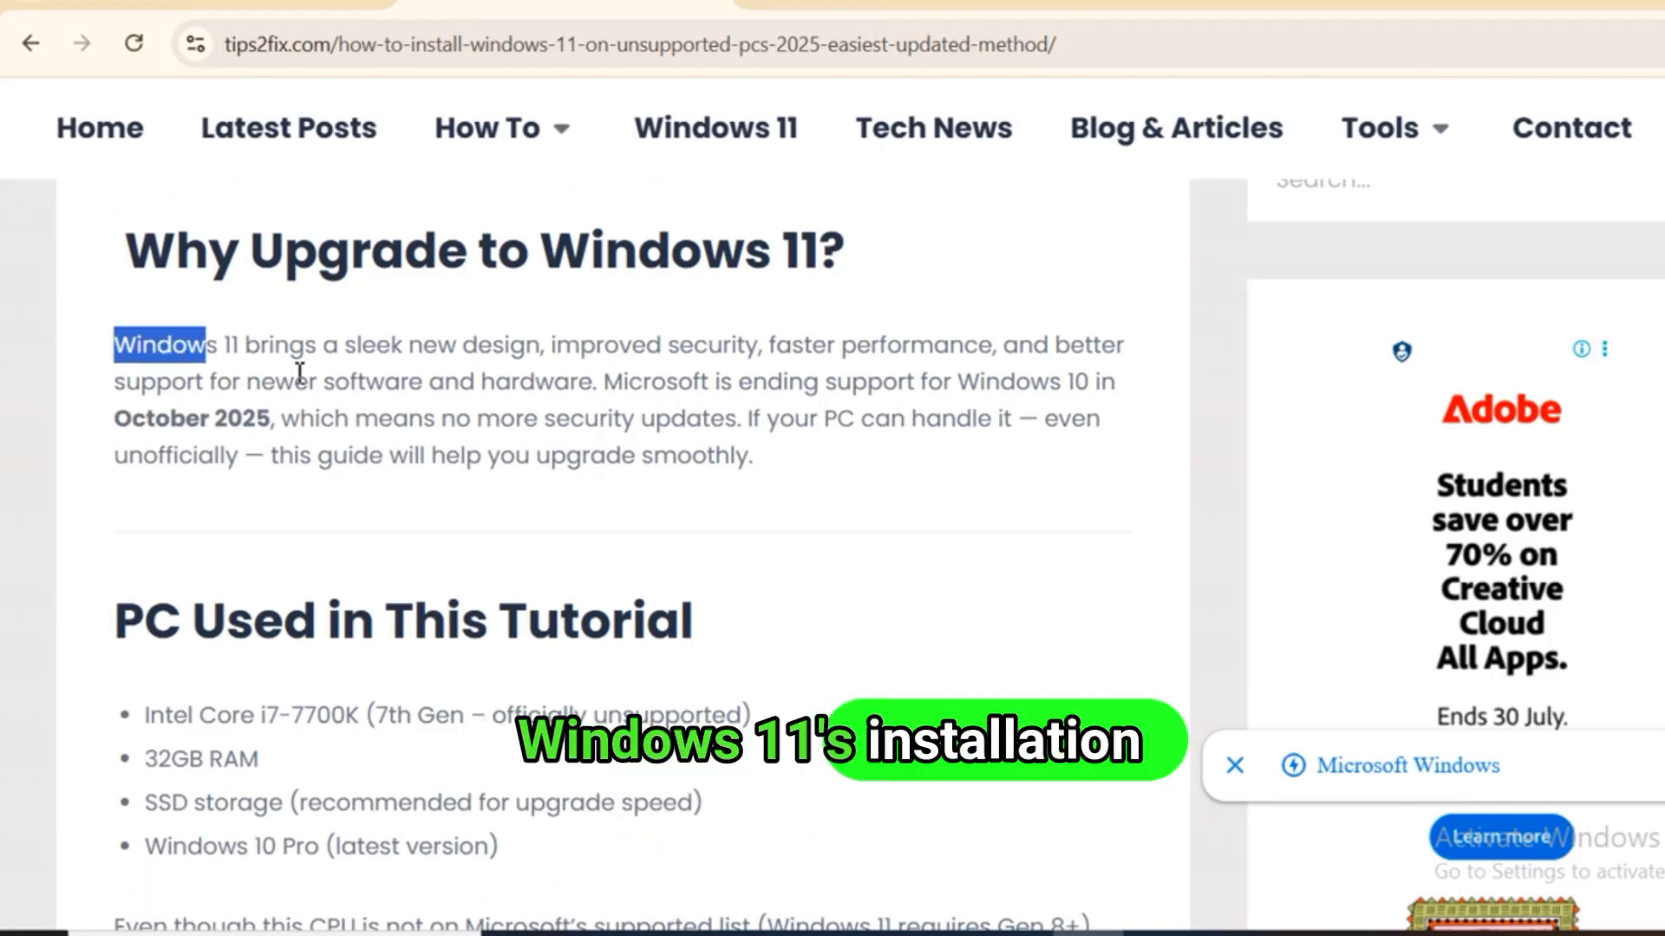
{"action": "left_click_drag", "start_coordinate": [114, 343], "coordinate": [751, 456]}
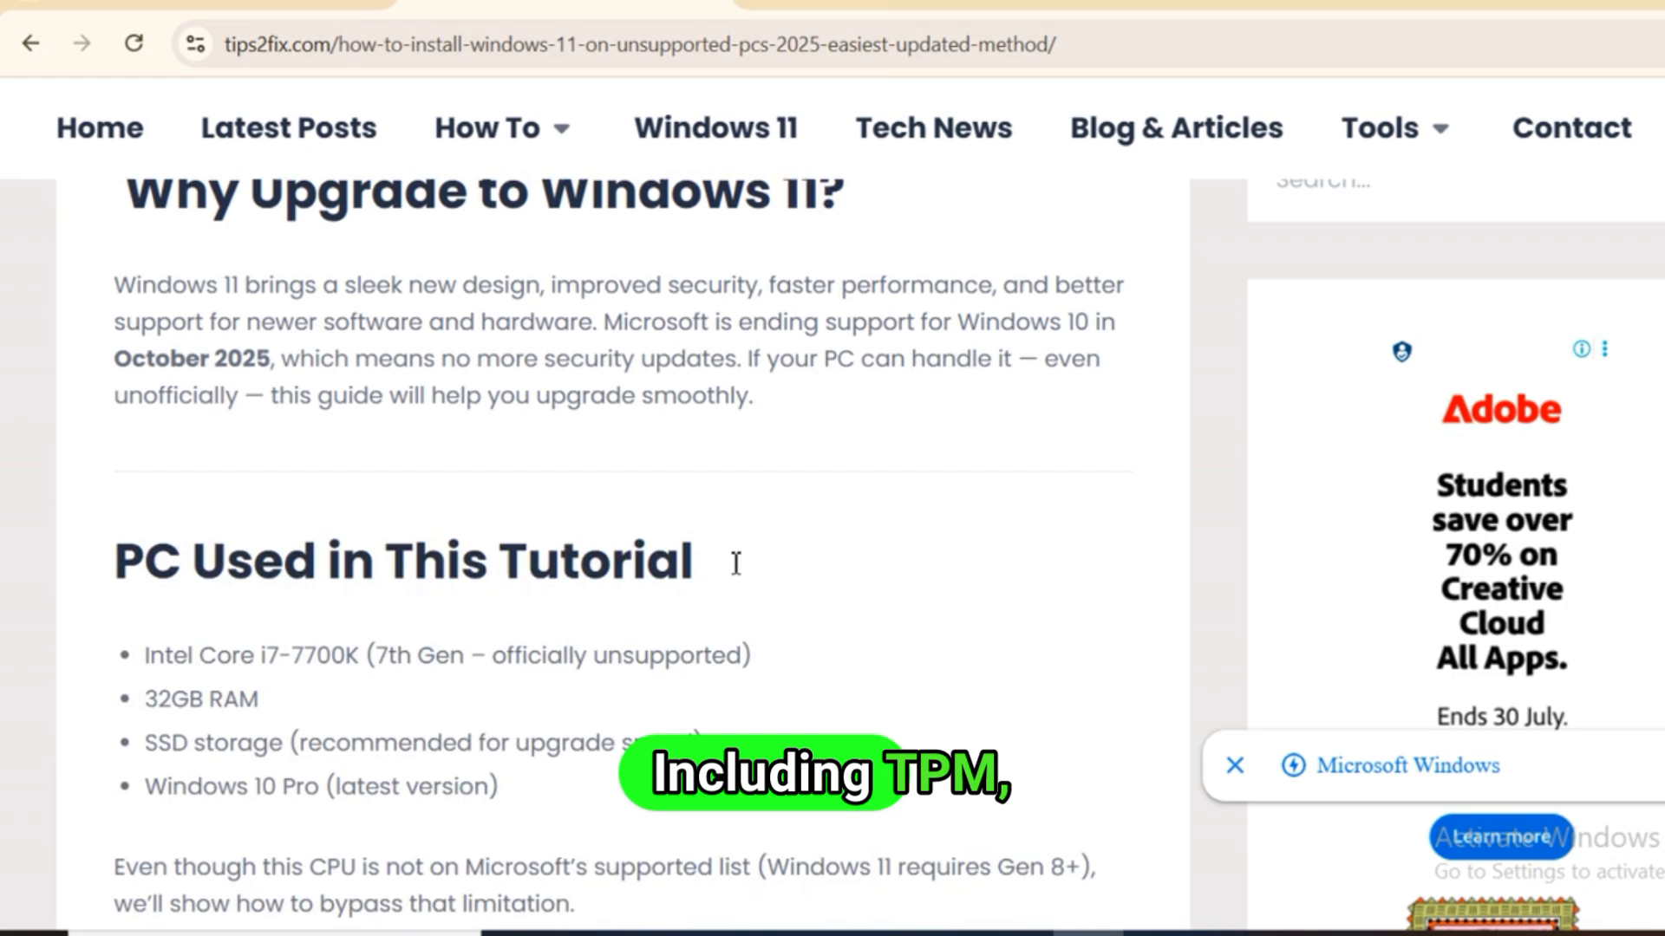
Continue to the 'Step 2: Download the FlyBy11 Tool' heading, highlighting two more passages
{"action": "scroll", "scroll_direction": "down", "scroll_amount": 3}
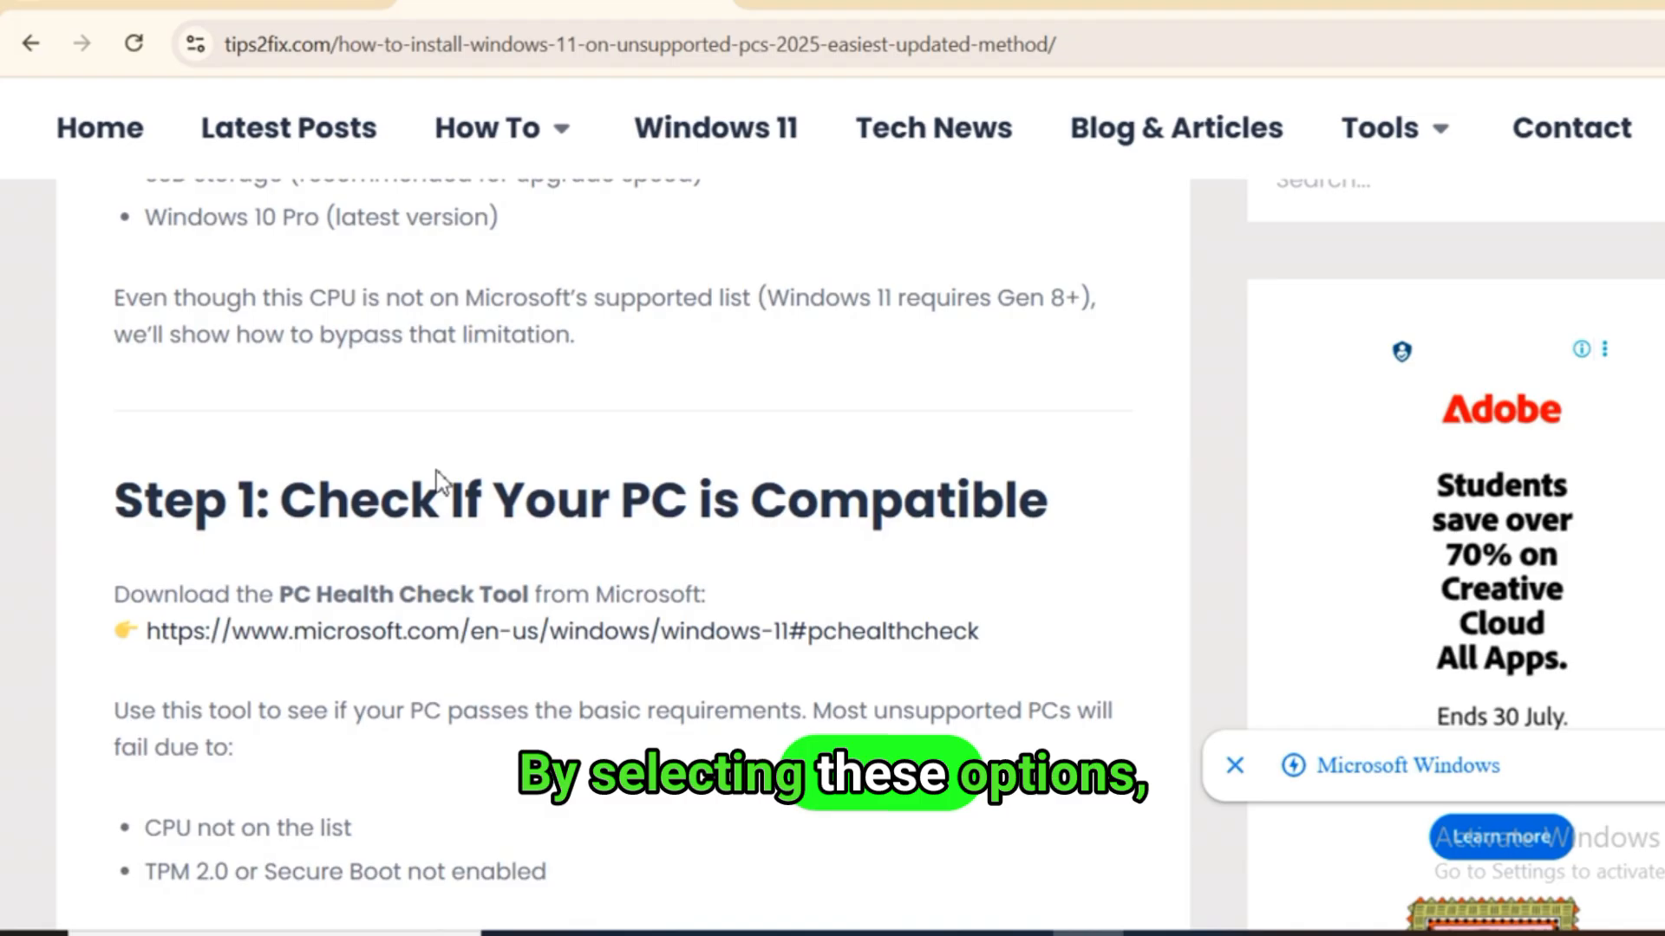
{"action": "scroll", "scroll_direction": "down", "scroll_amount": 3}
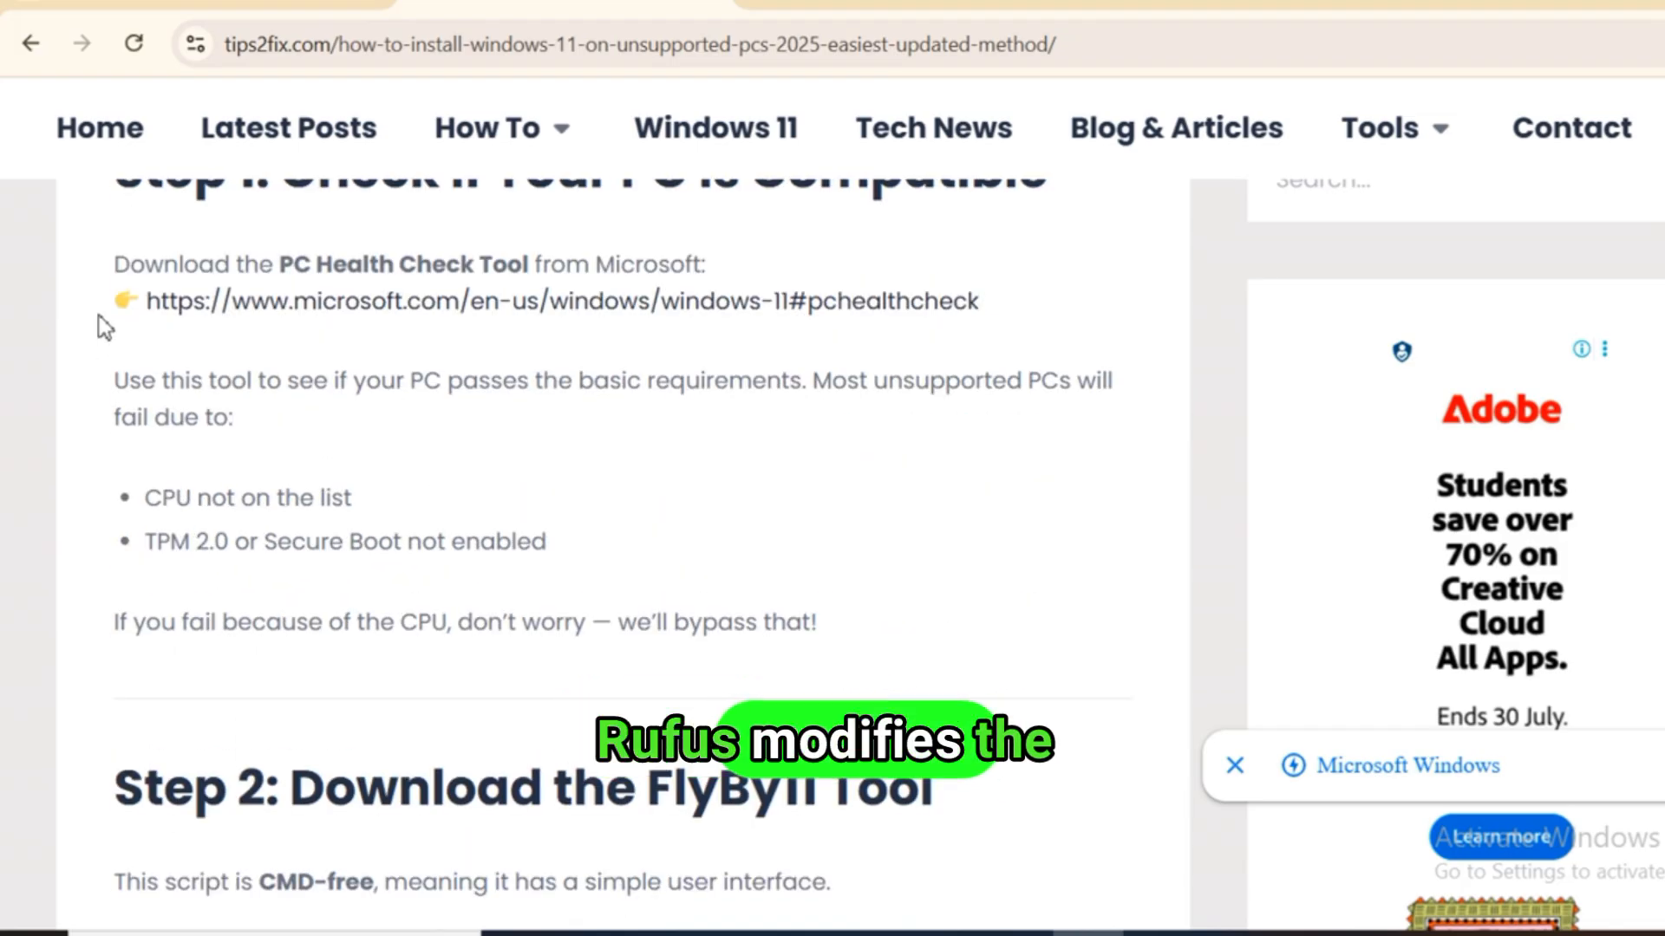
{"action": "left_click_drag", "start_coordinate": [115, 263], "coordinate": [476, 381]}
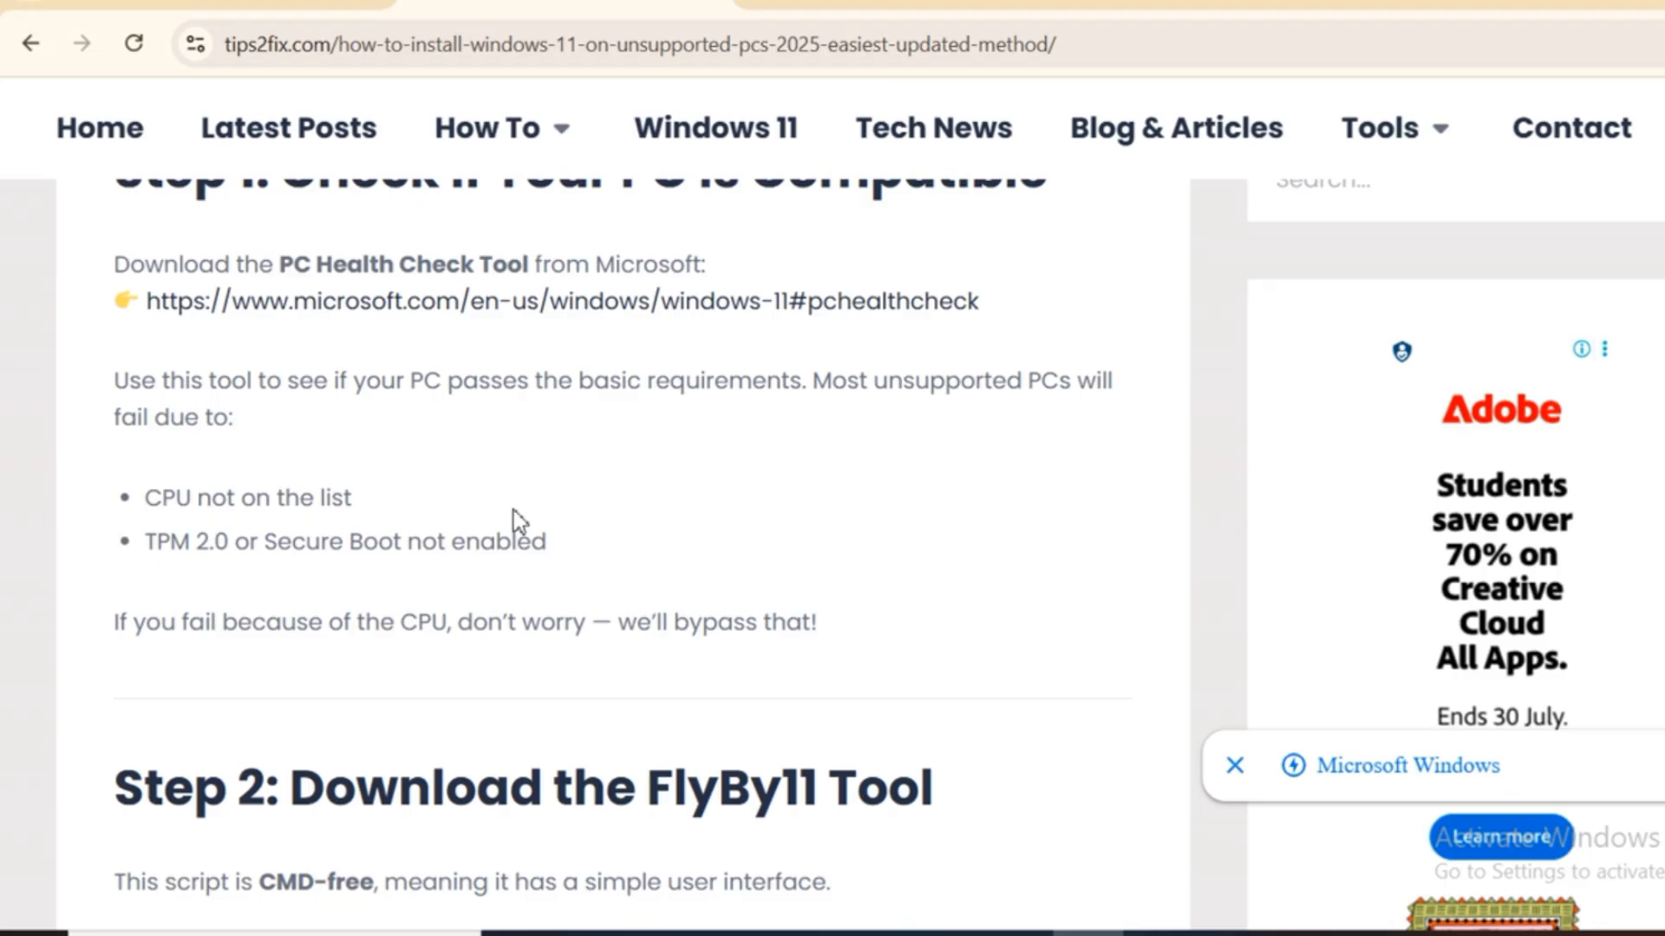
{"action": "left_click_drag", "start_coordinate": [145, 498], "coordinate": [546, 541]}
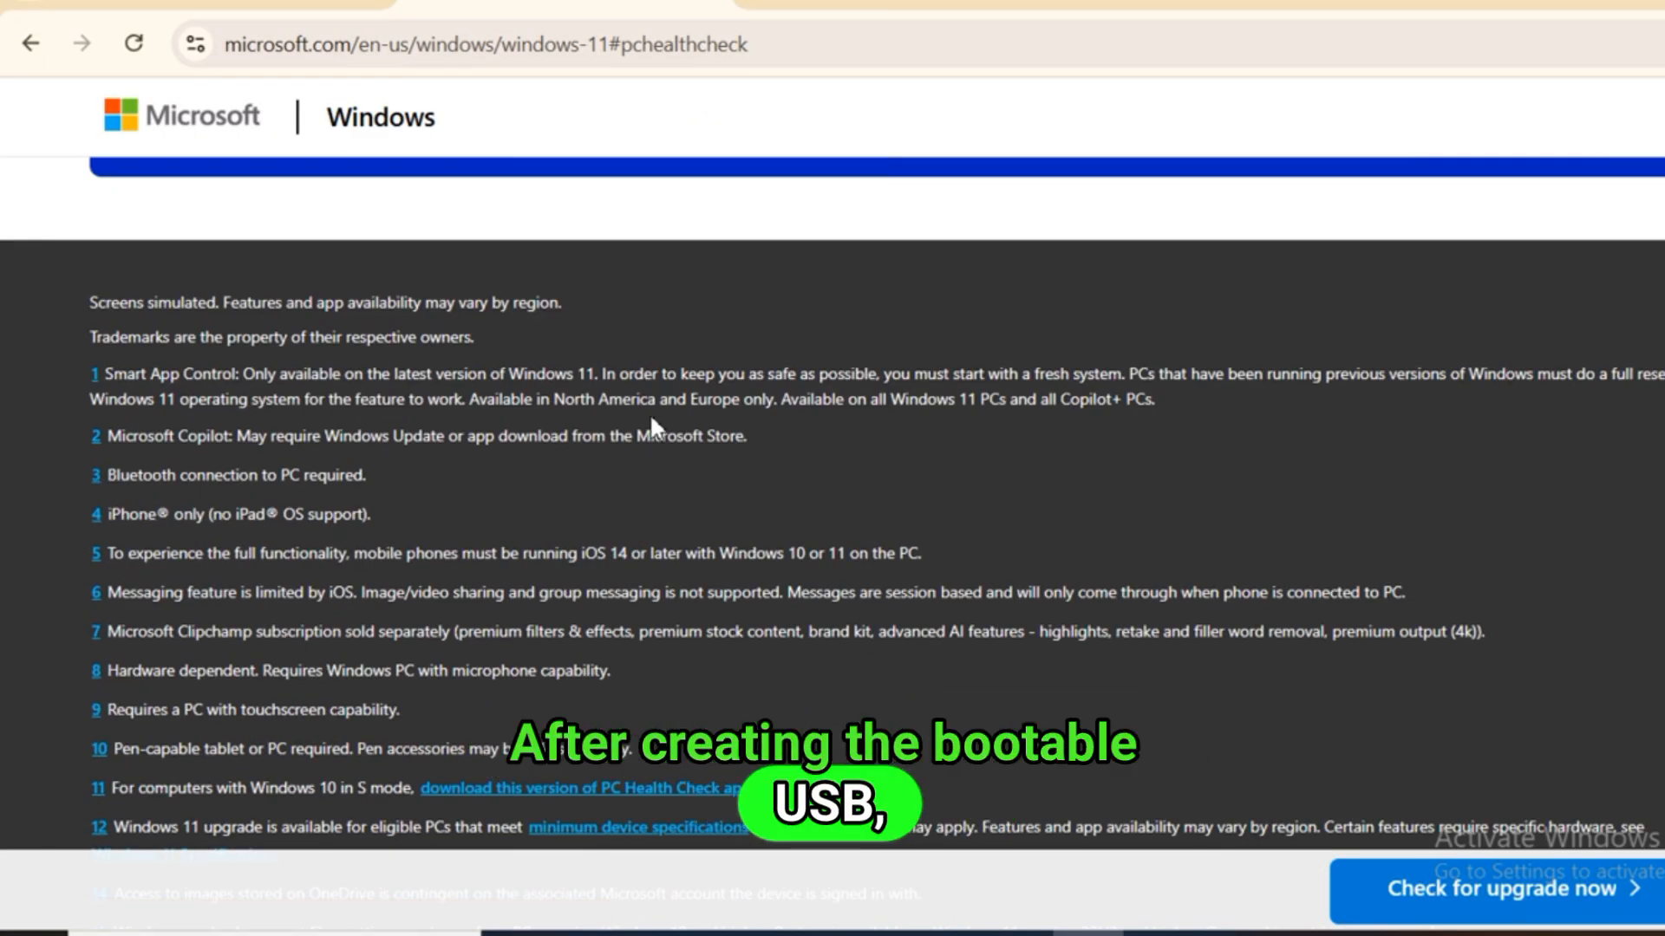
Scroll past the PC Health Check footnotes and follow 'See Windows 11 minimum system requirements'
{"action": "scroll", "scroll_direction": "down", "scroll_amount": 3}
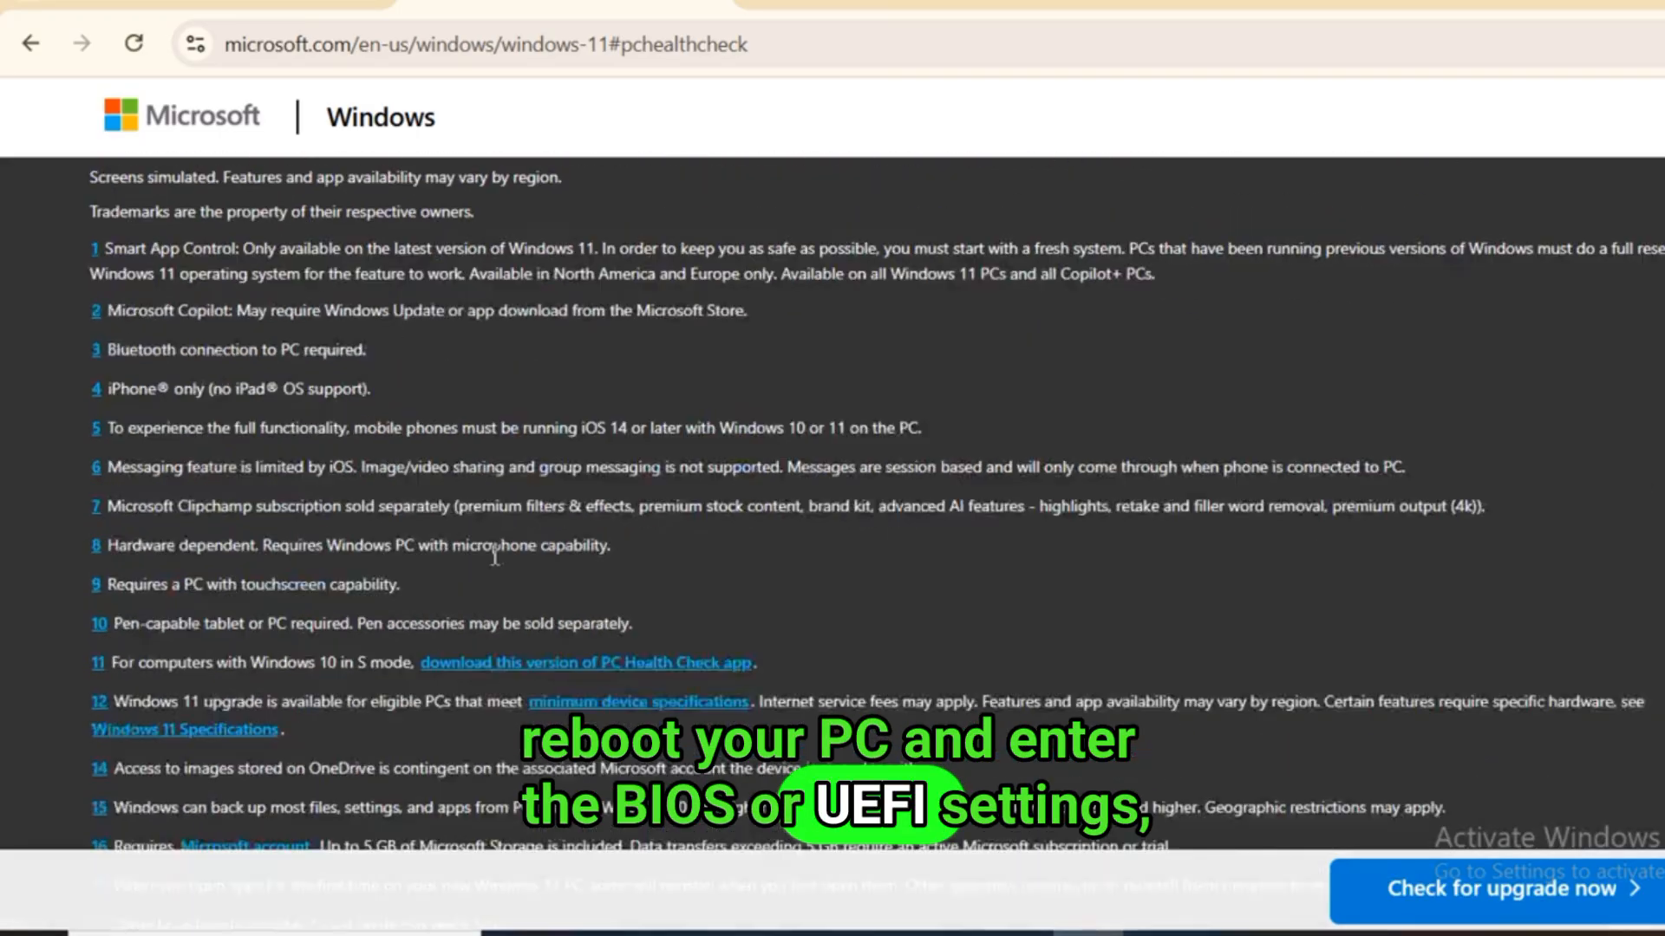
{"action": "scroll", "scroll_direction": "down", "scroll_amount": 3}
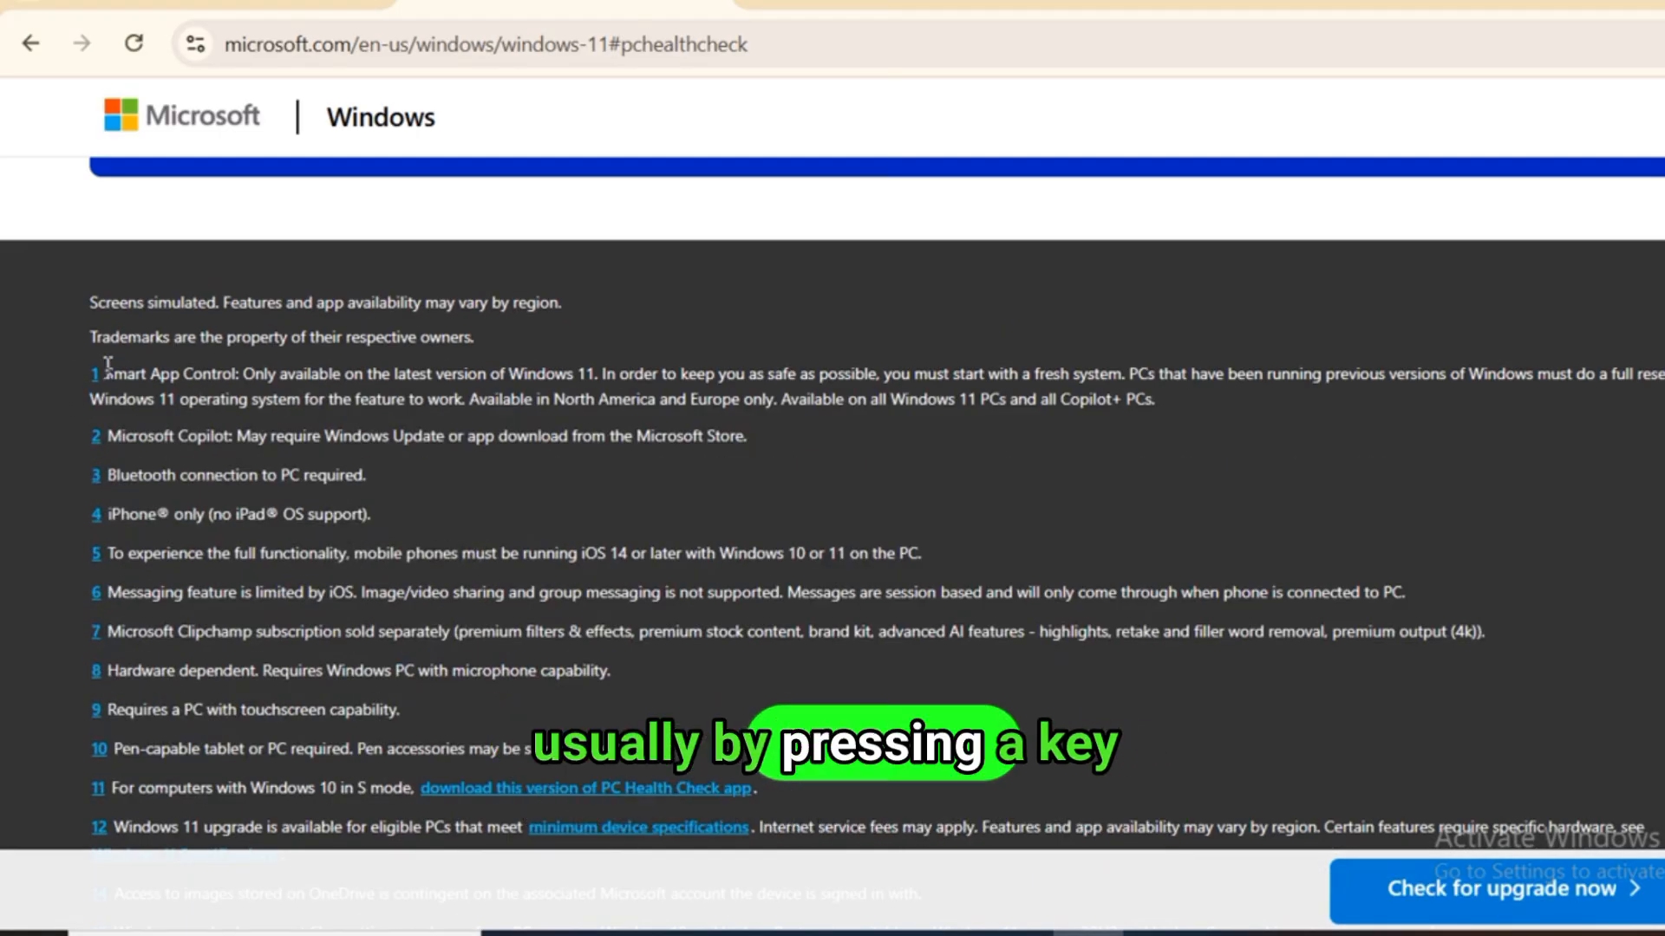
{"action": "scroll", "scroll_direction": "down", "scroll_amount": 3}
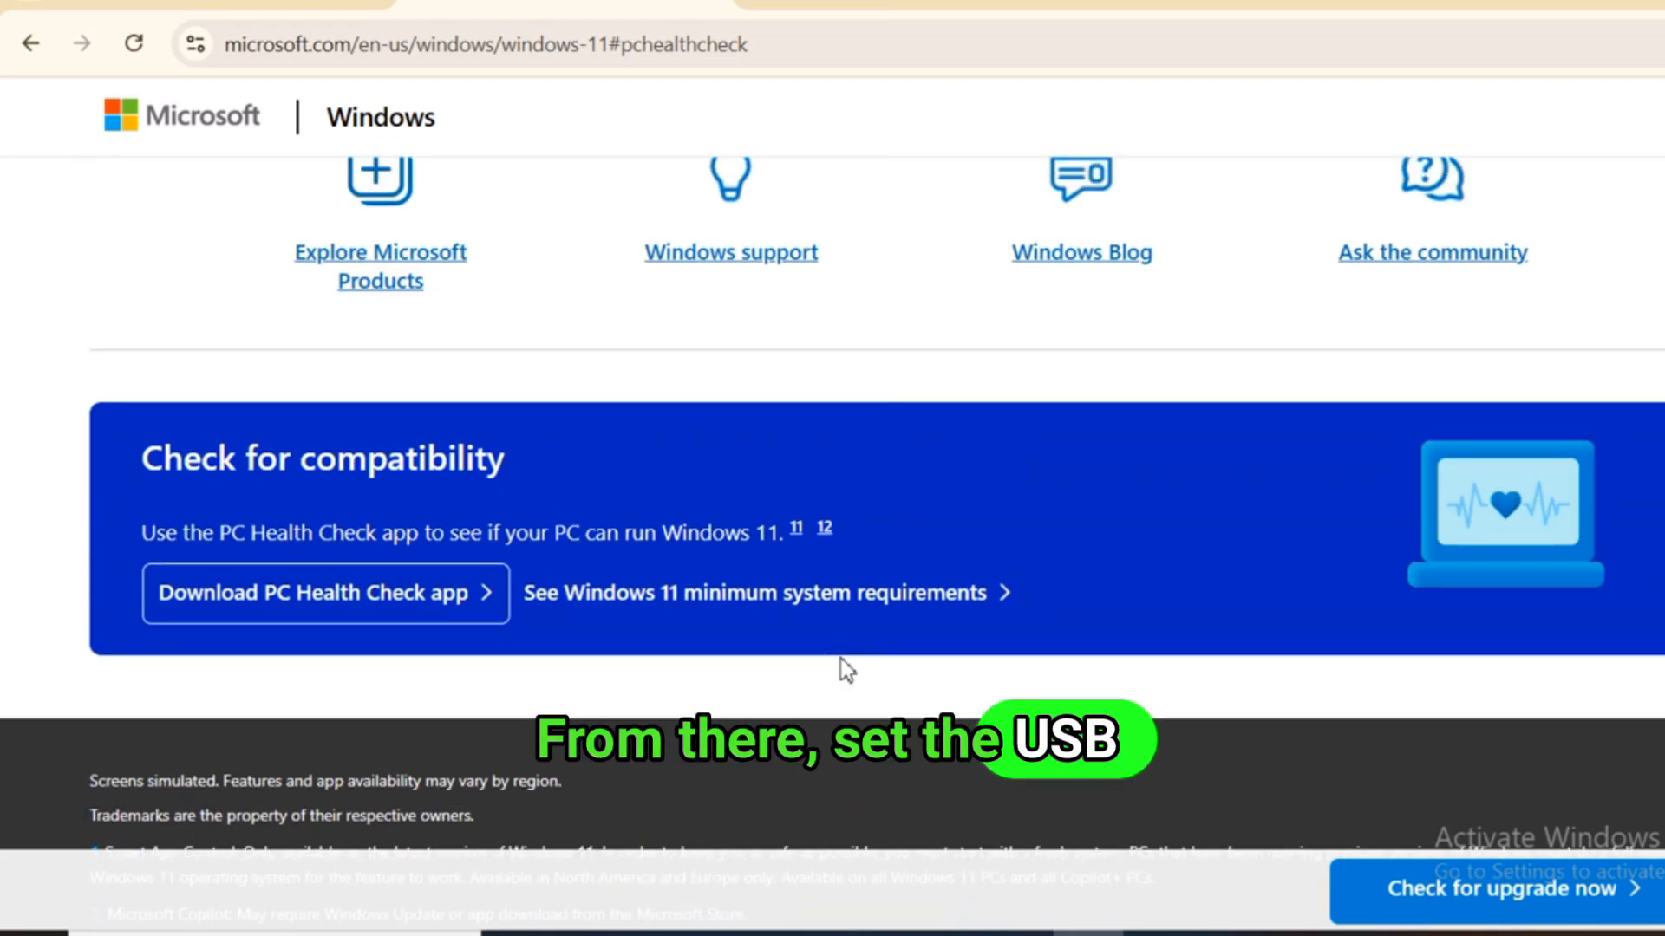
{"action": "left_click", "coordinate": [767, 593]}
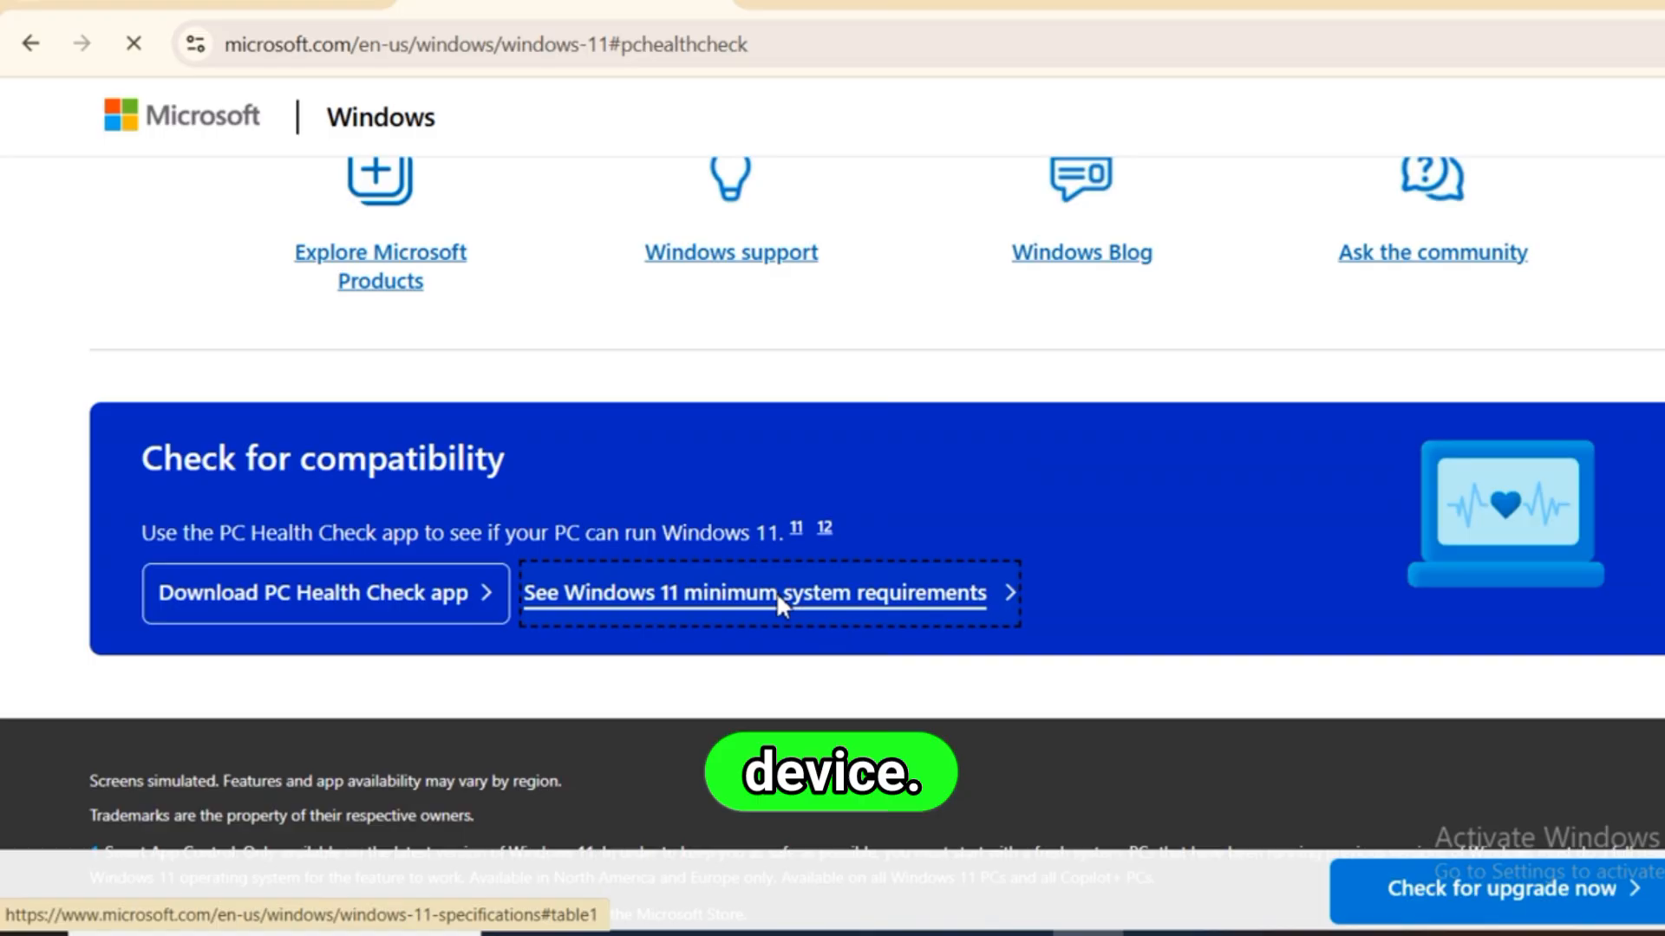
{"action": "left_click", "coordinate": [757, 593]}
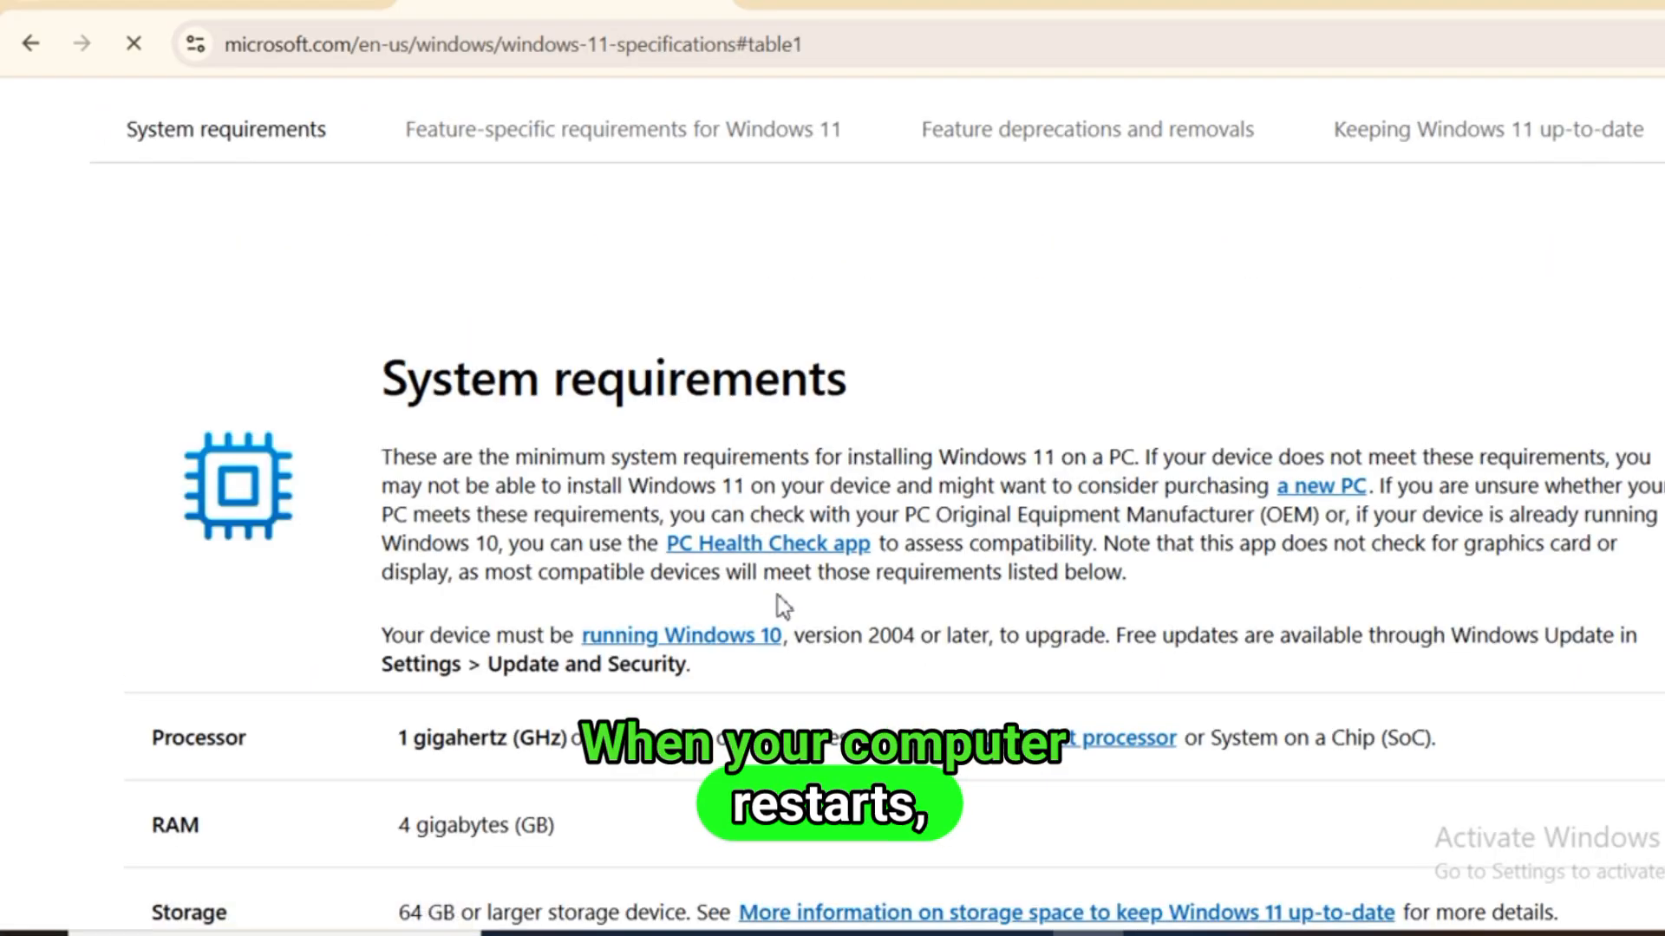
Scroll the requirements rows from Processor through TPM and graphics to the Copilot+ PC minimums
{"action": "scroll", "scroll_direction": "down", "scroll_amount": 3}
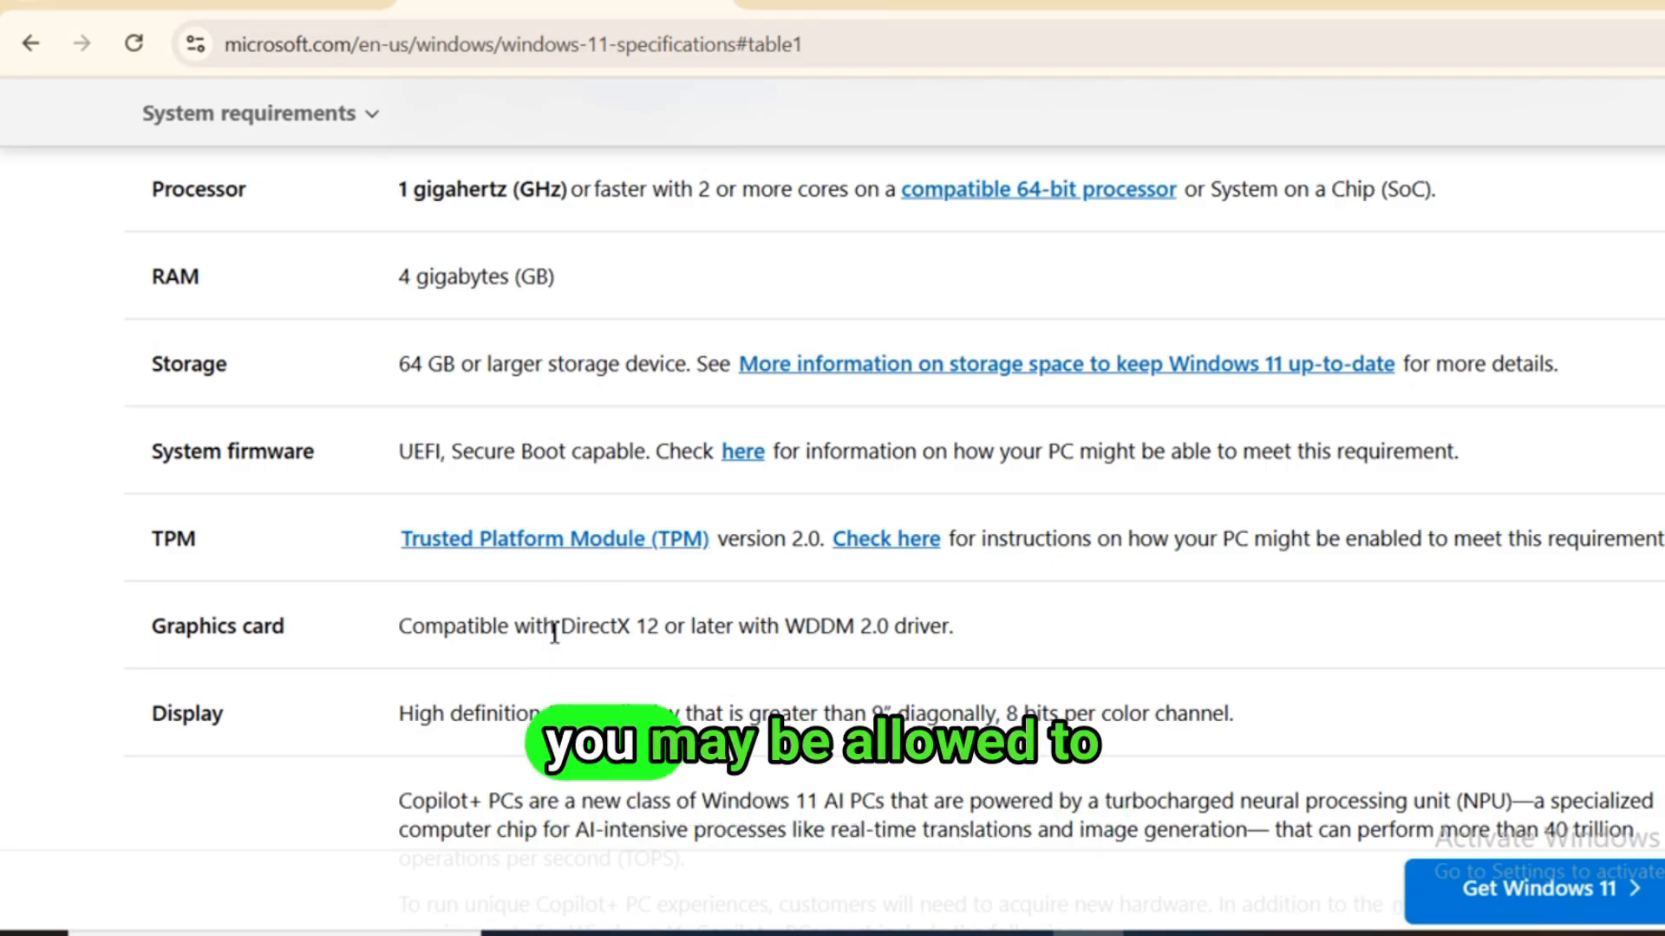
{"action": "scroll", "scroll_direction": "down", "scroll_amount": 3}
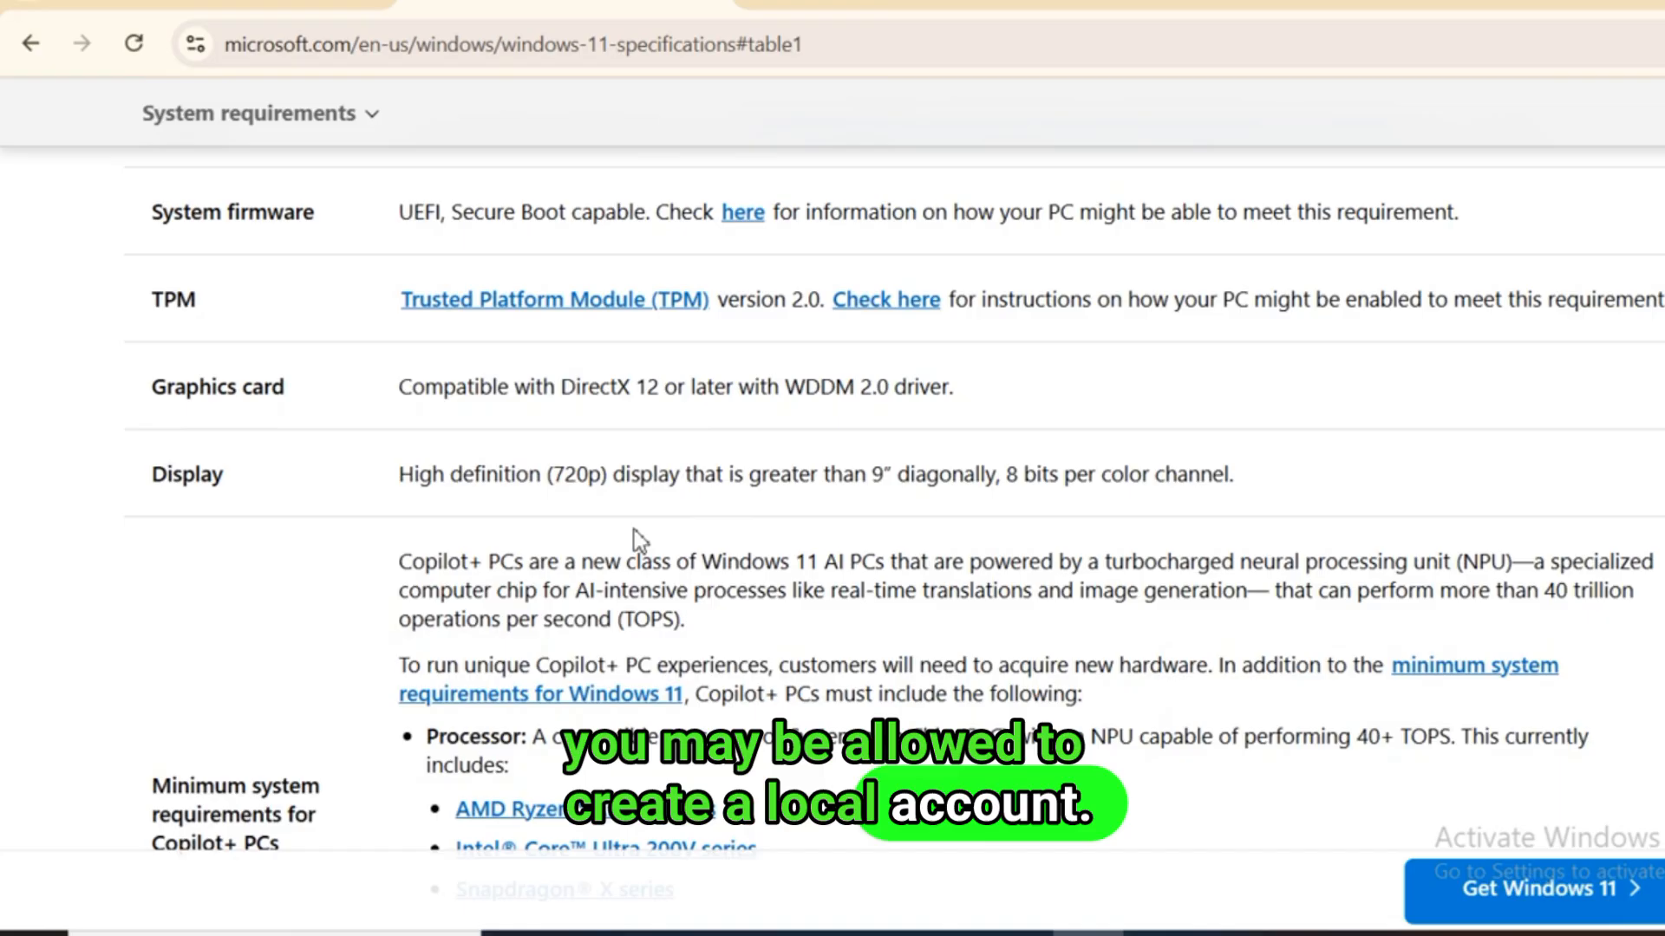
{"action": "scroll", "scroll_direction": "down", "scroll_amount": 3}
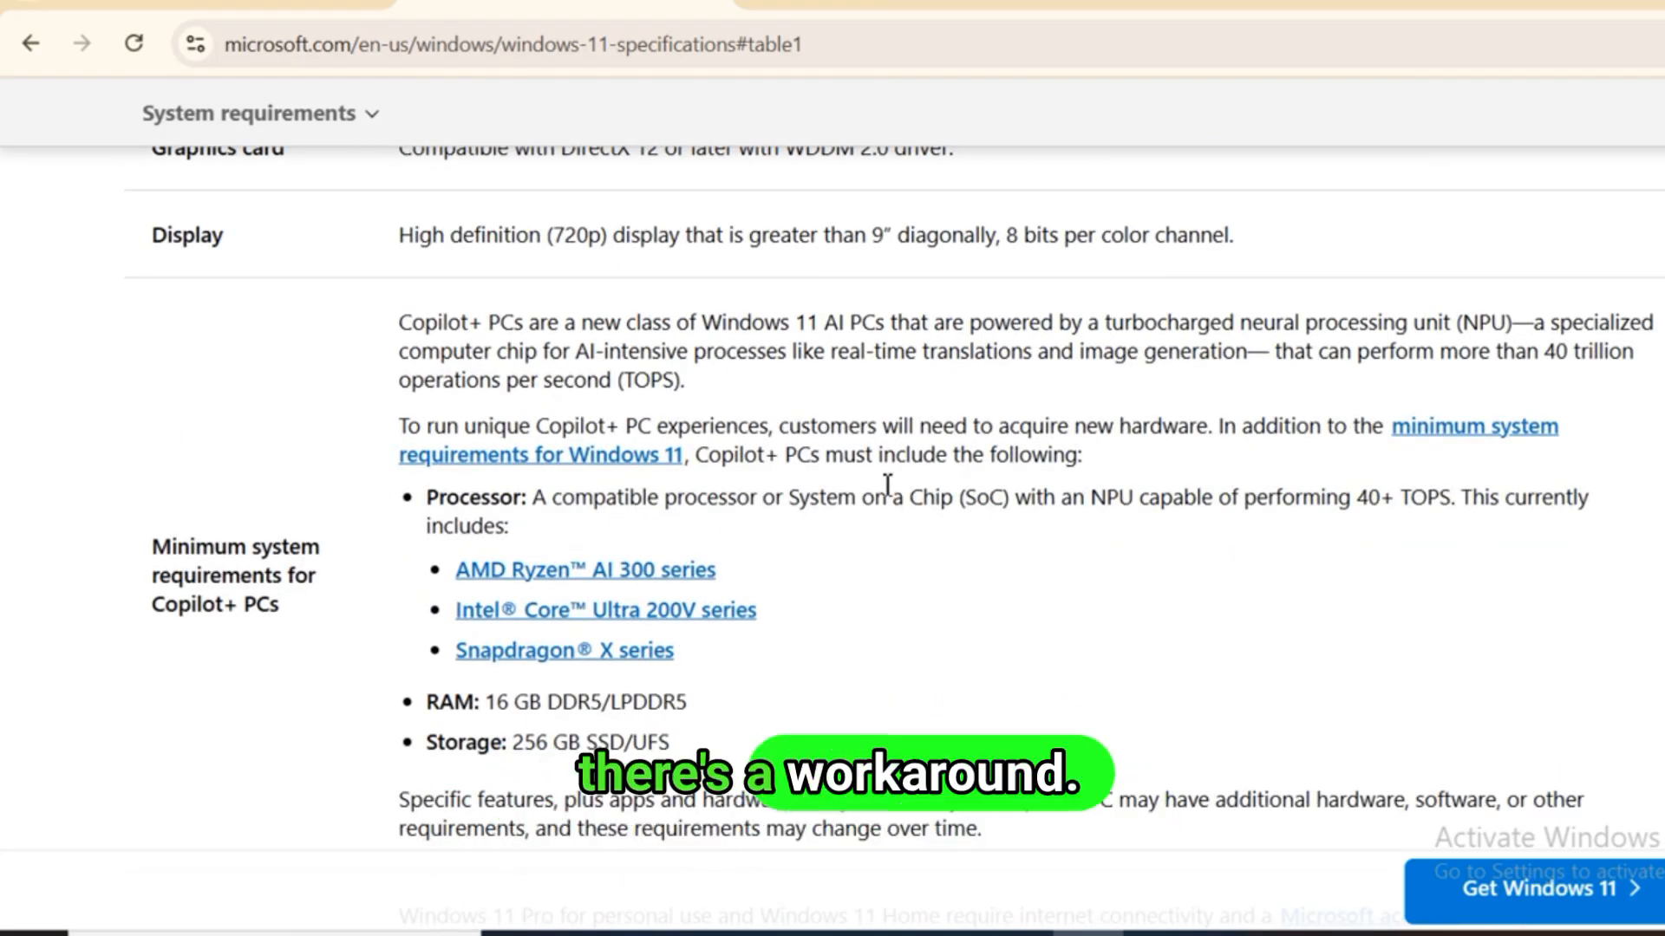
{"action": "scroll", "scroll_direction": "down", "scroll_amount": 3}
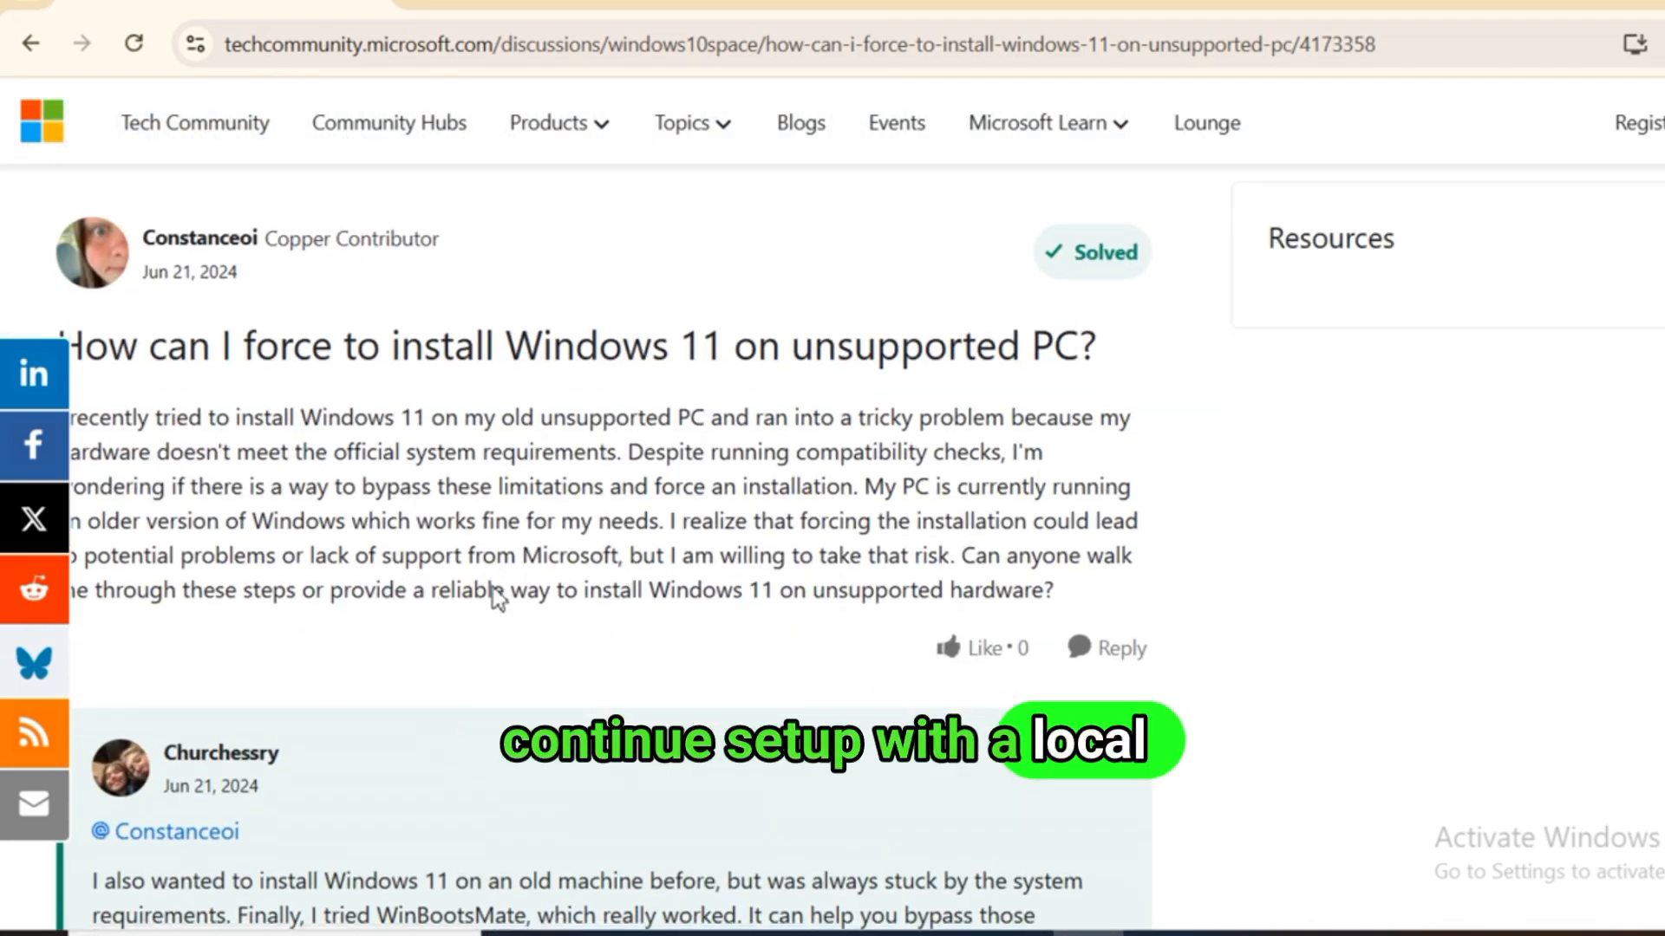
Scroll to the force-install question and its first reply in the Tech Community thread
{"action": "scroll", "scroll_direction": "down", "scroll_amount": 3}
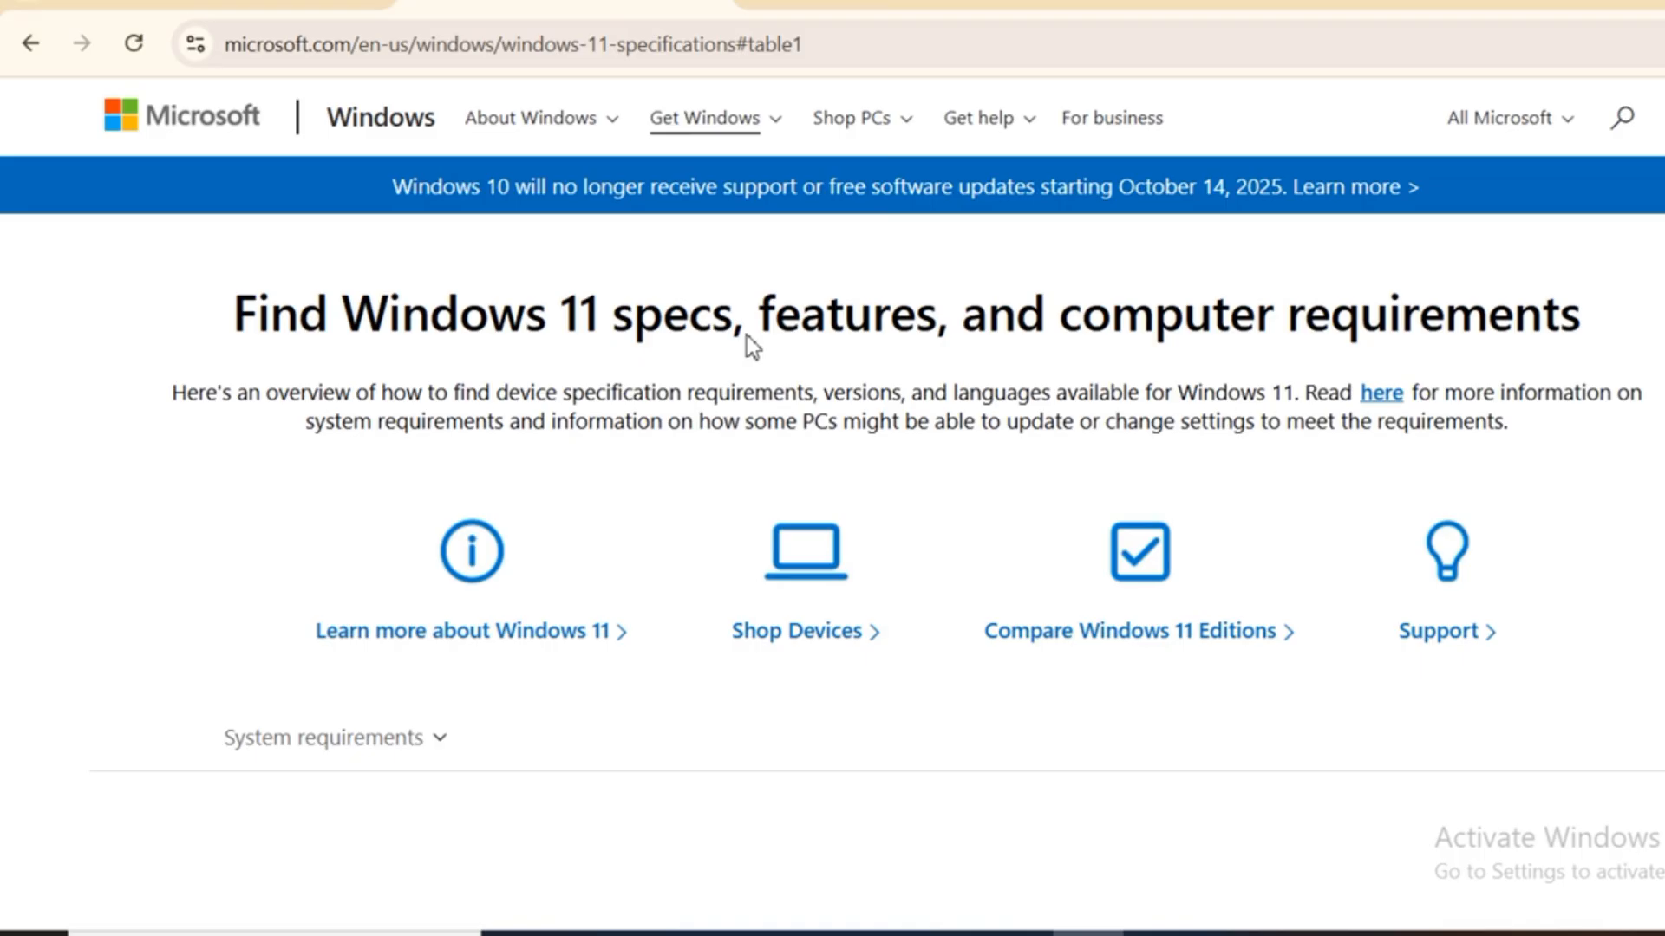
Scroll the Windows 11 specs page down to the System requirements table
{"action": "scroll", "scroll_direction": "down", "scroll_amount": 3}
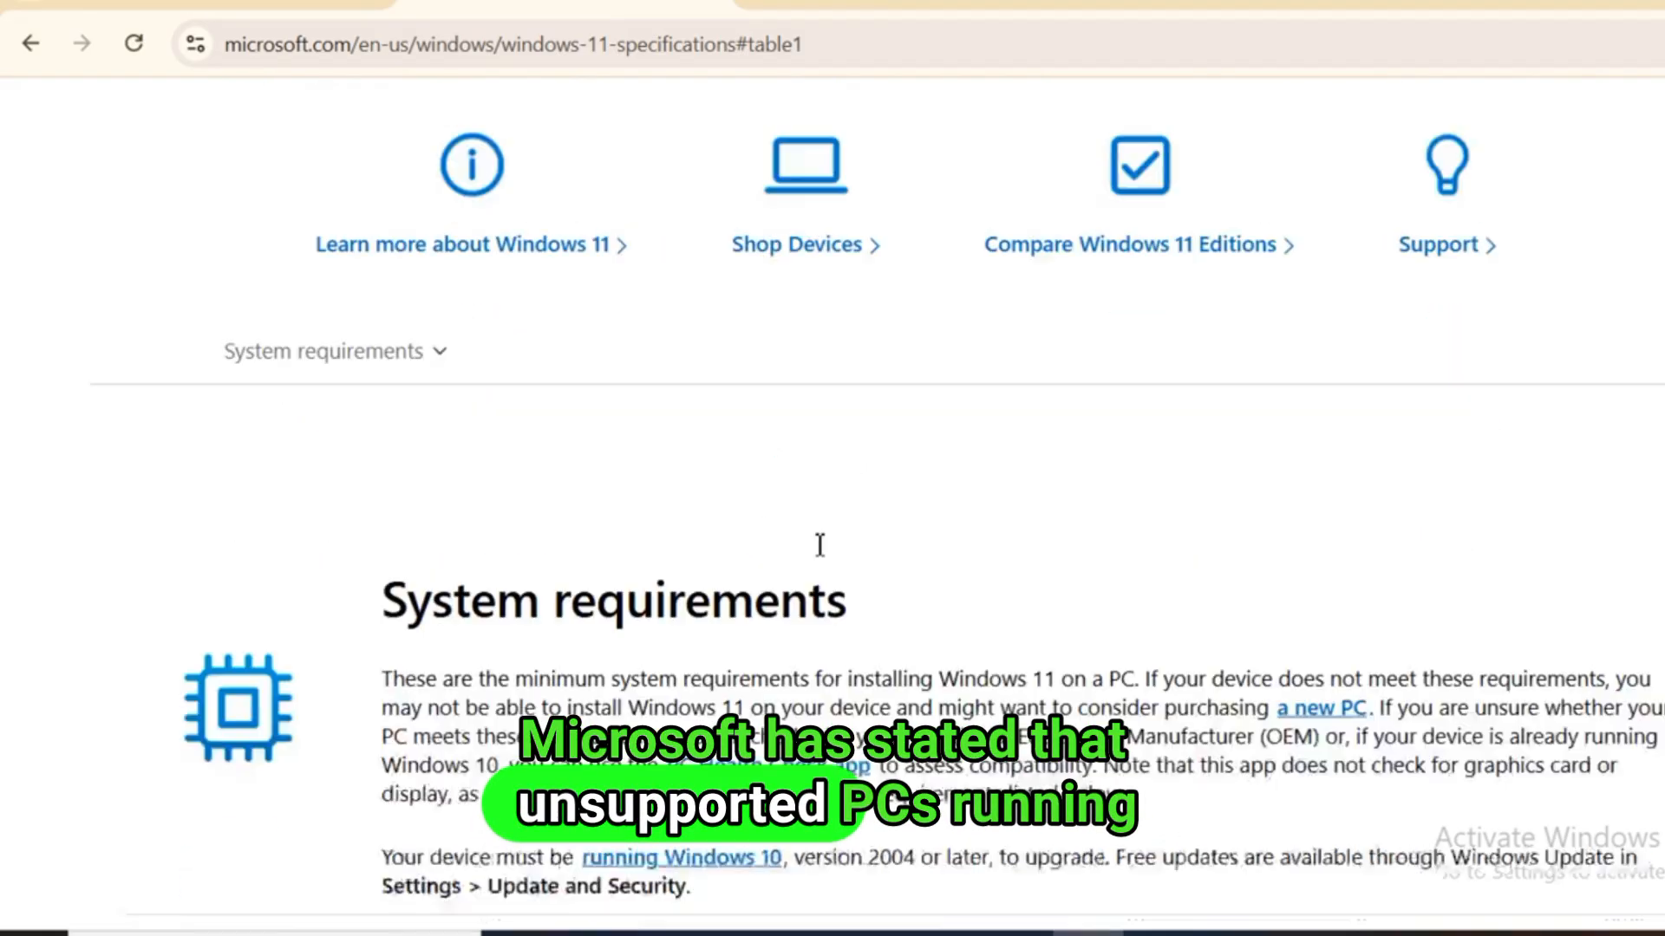
{"action": "scroll", "scroll_direction": "down", "scroll_amount": 3}
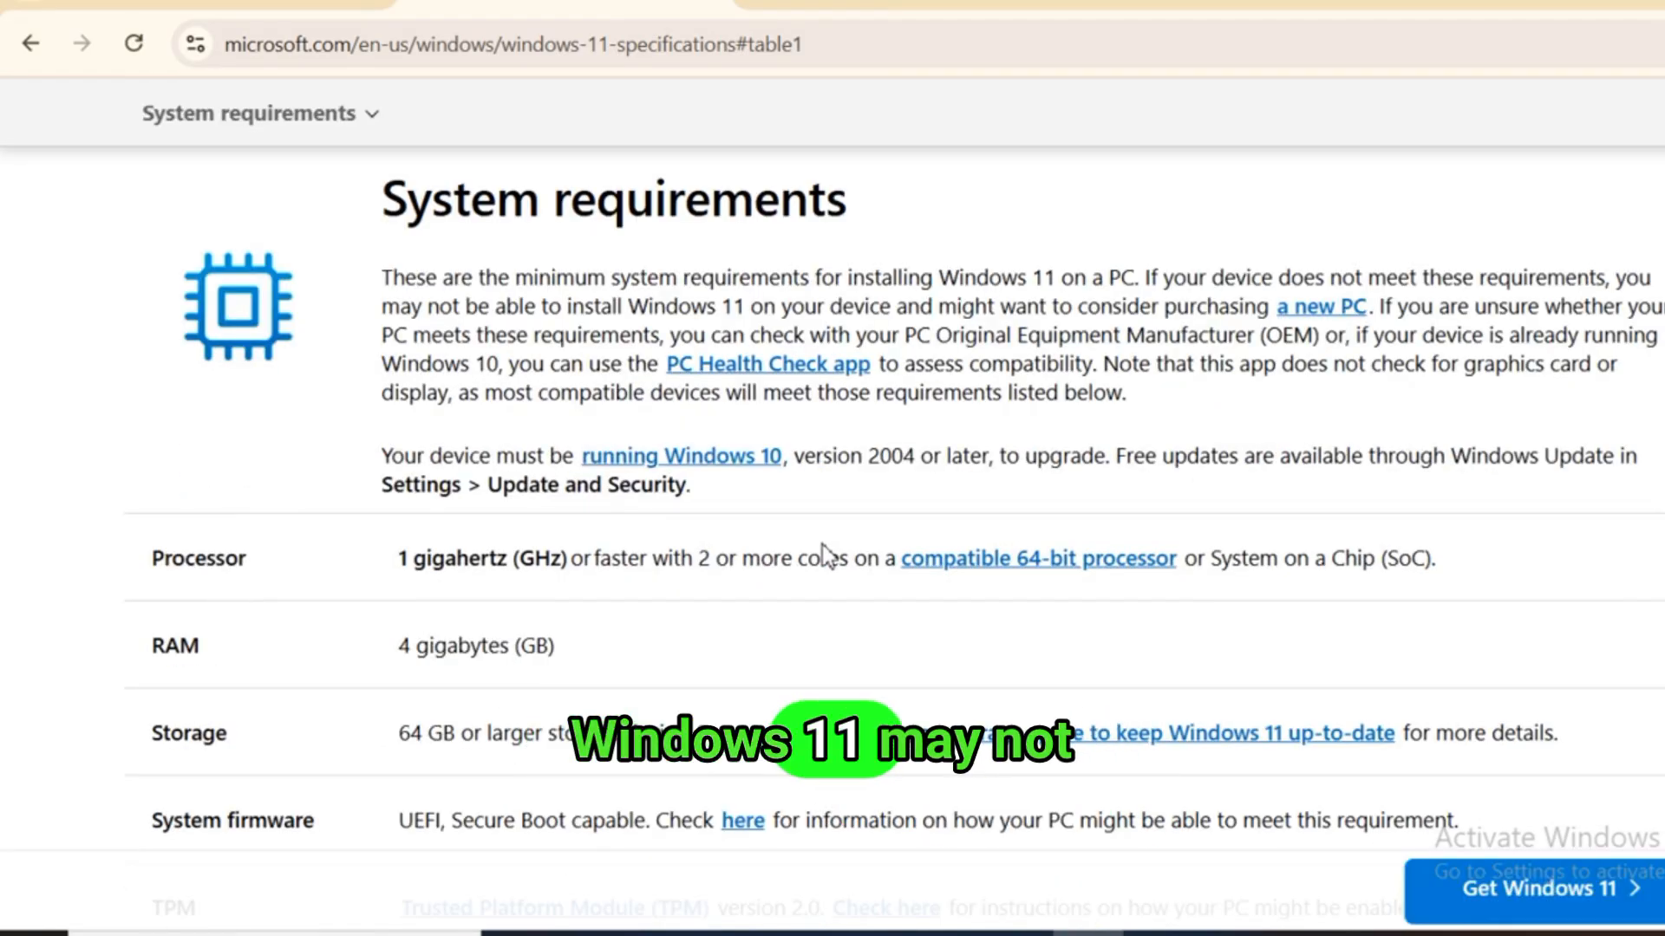